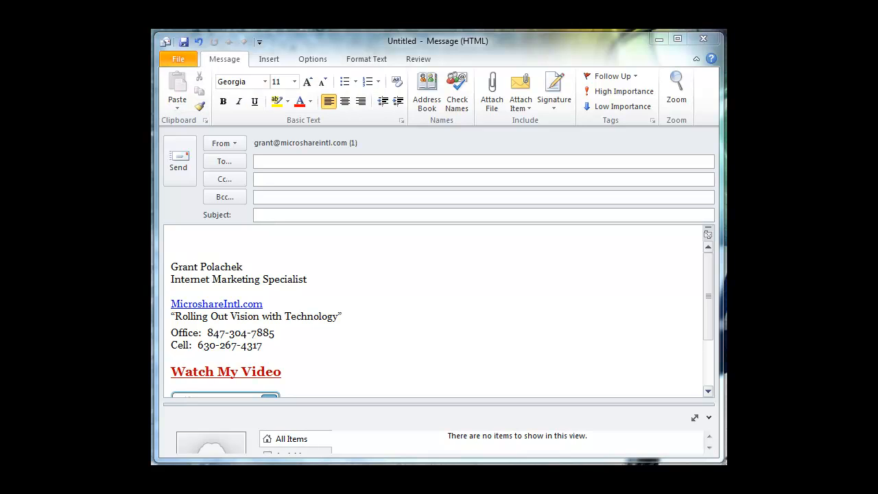
mouse_move(451, 282)
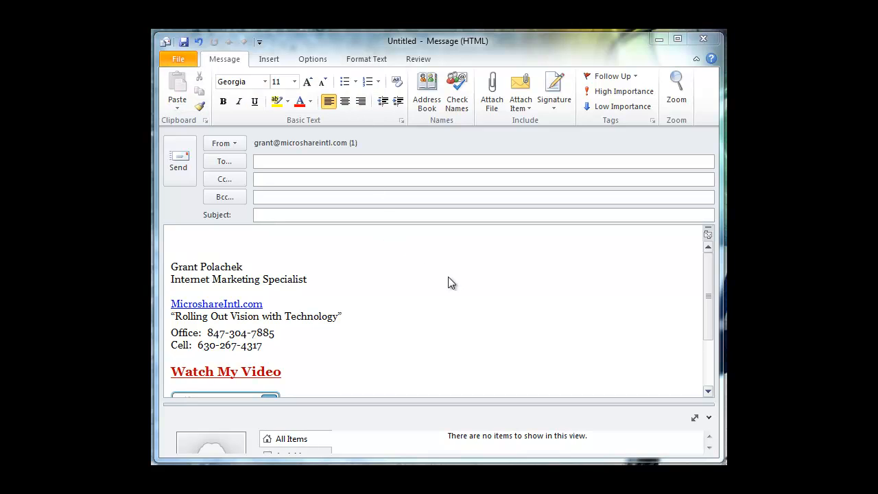
mouse_move(634, 328)
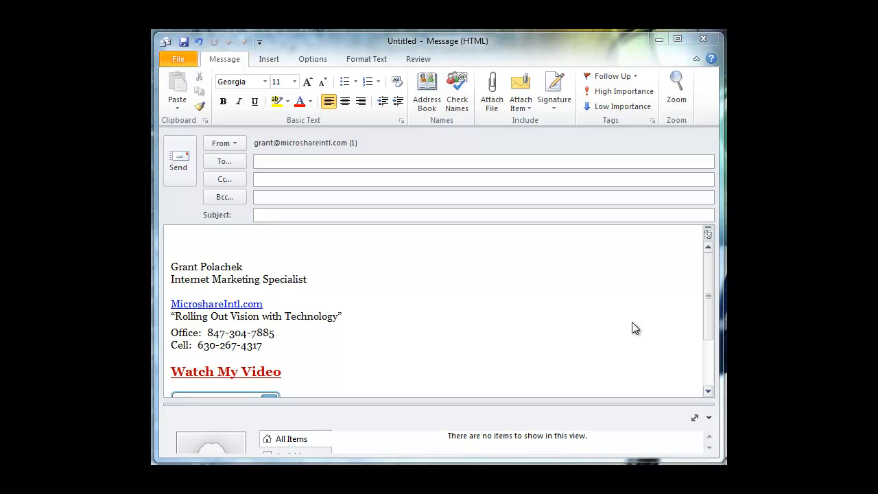
mouse_move(521, 299)
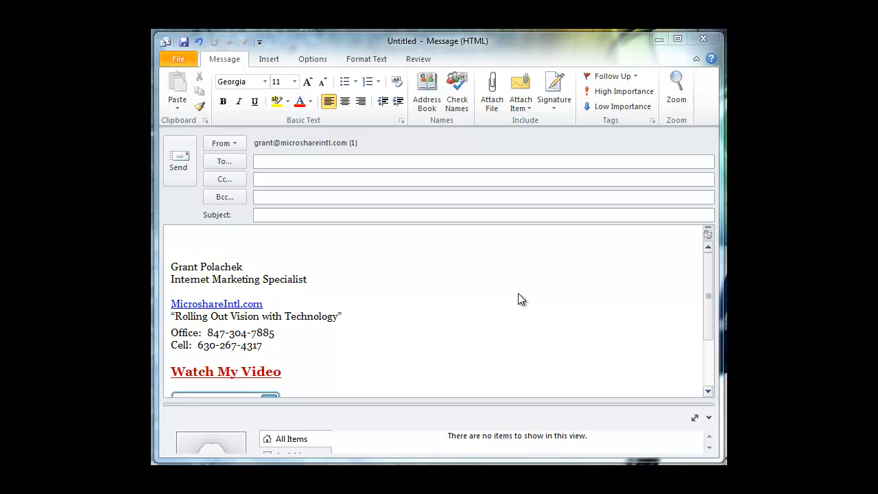
mouse_move(518, 297)
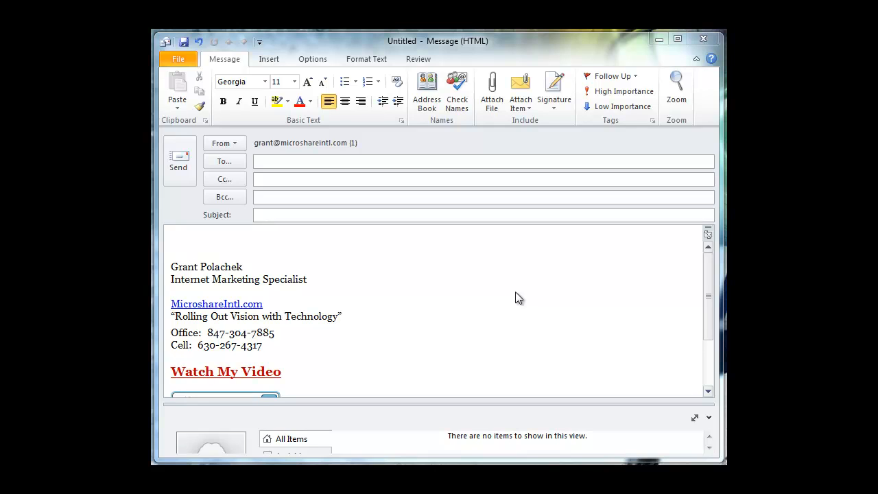
mouse_move(700, 302)
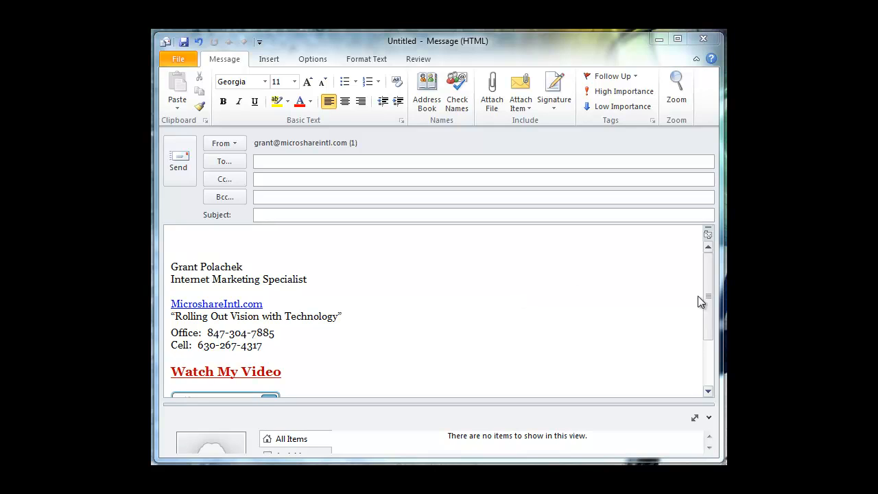
Switch to the microshareintl.com landing page in Internet Explorer and bring the video into view.
scroll("down", 3)
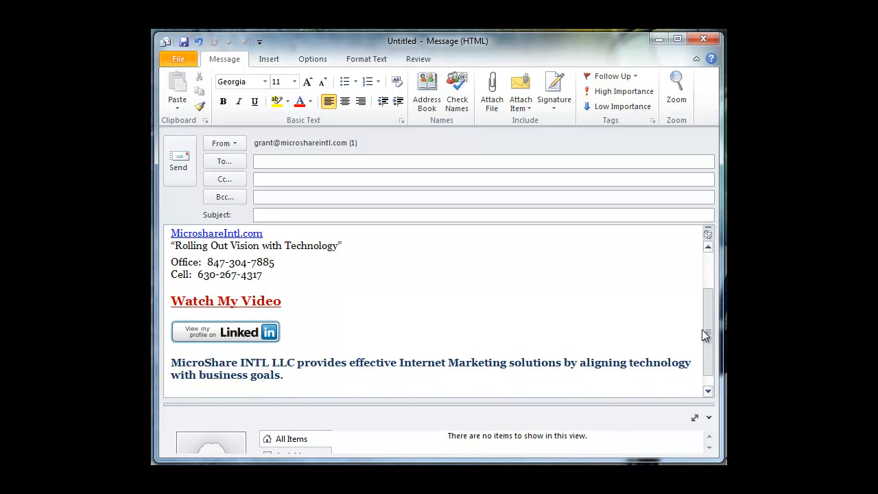
scroll("down", 3)
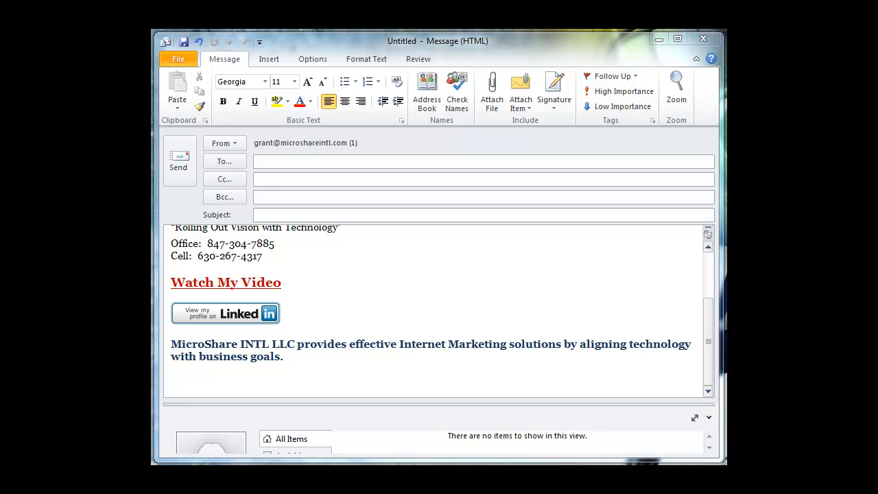
left_click(225, 282)
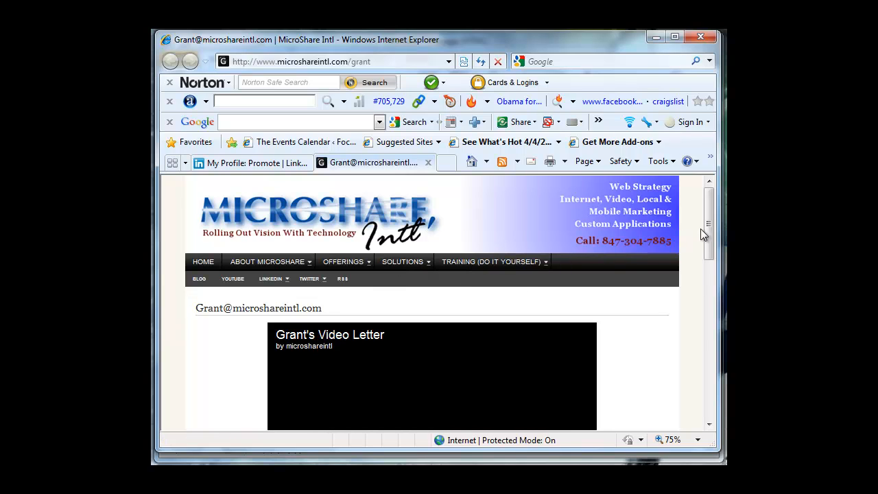
scroll("down", 3)
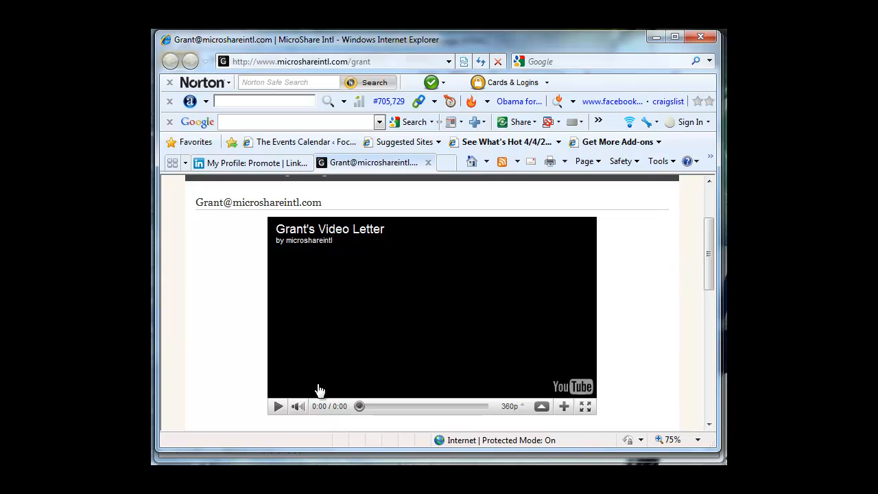
Play the start of the welcome video letter, pause it, and scroll down to the online marketing menu.
left_click(277, 406)
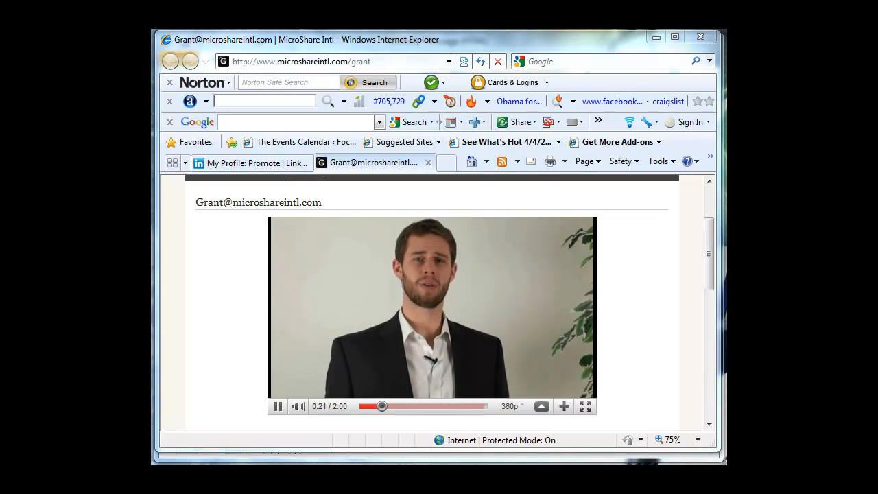
left_click(277, 406)
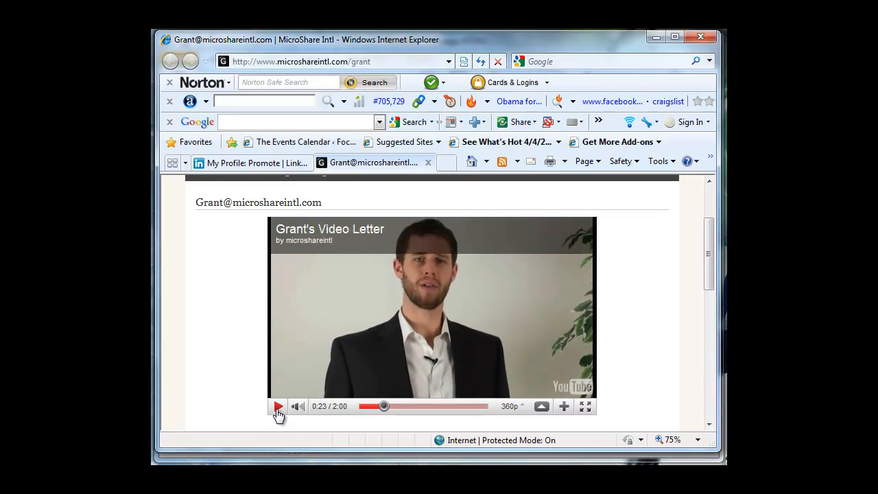
left_click(277, 406)
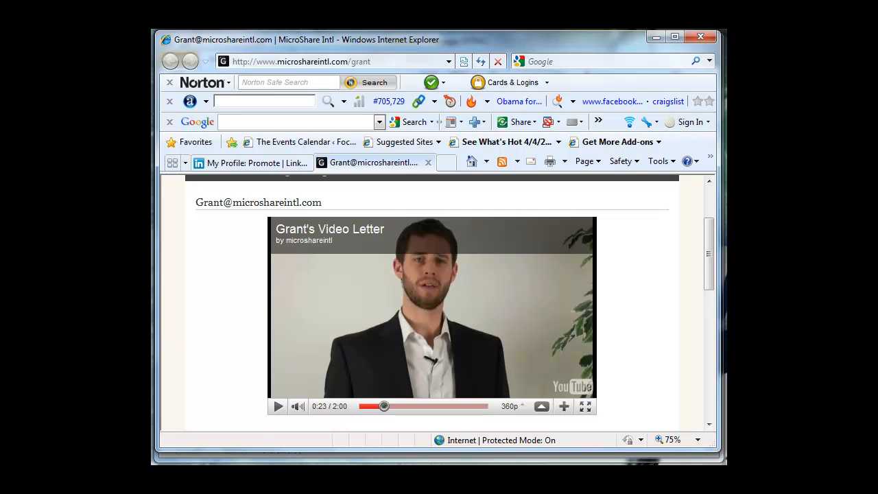
mouse_move(614, 451)
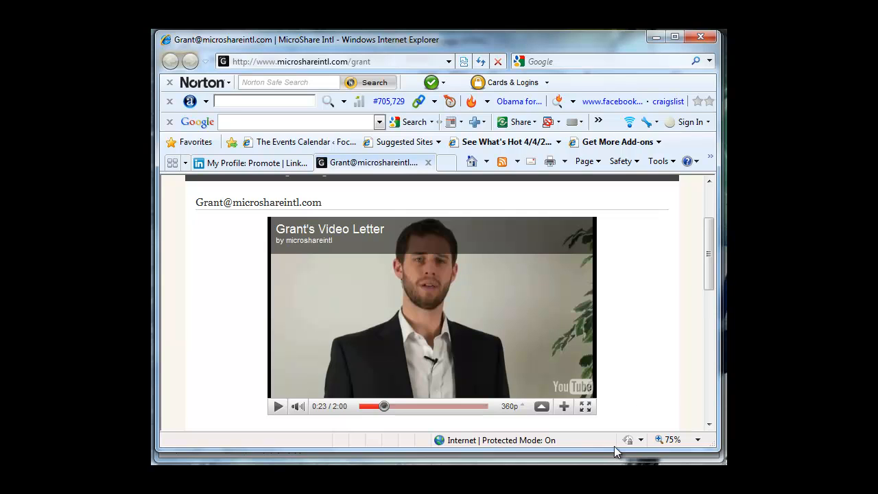
scroll("down", 3)
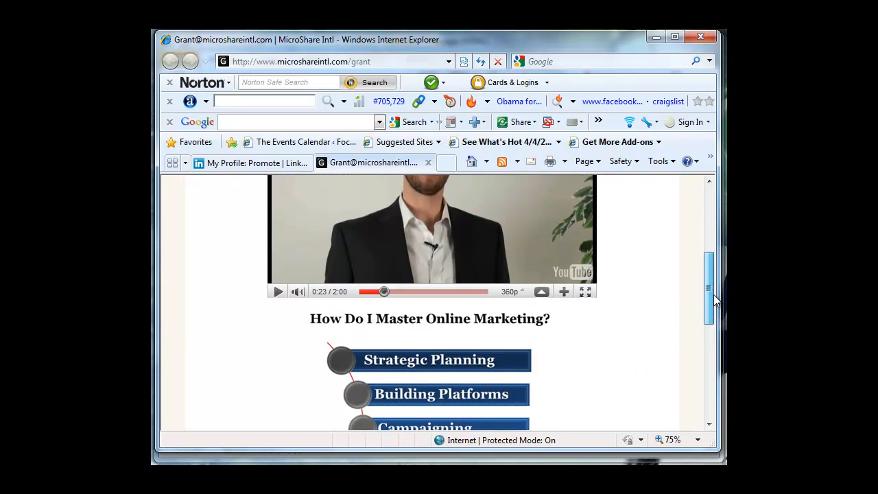
scroll("down", 3)
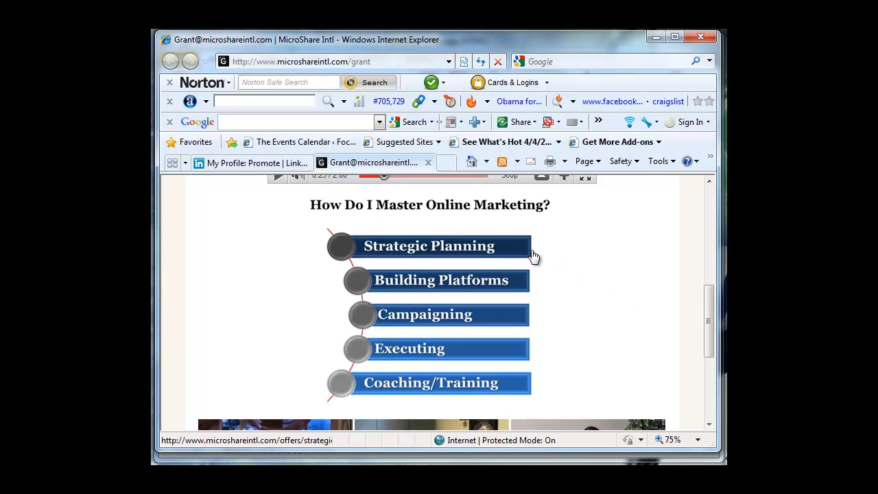
mouse_move(715, 322)
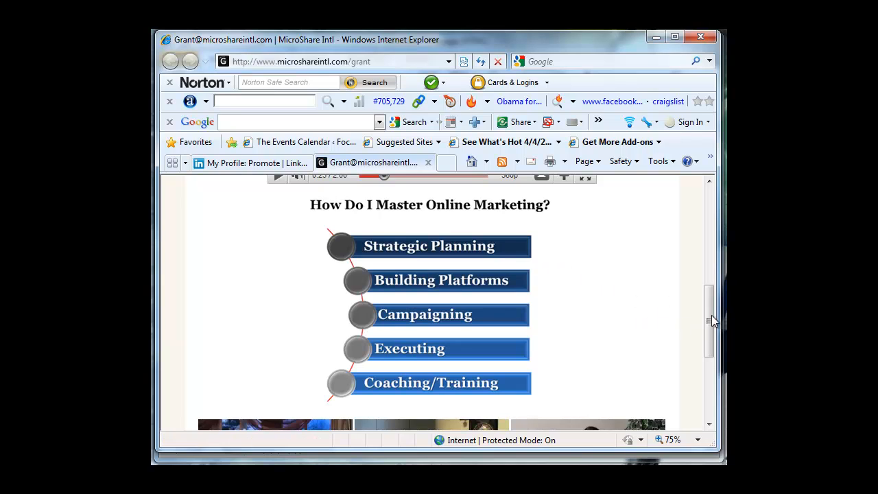
scroll("down", 3)
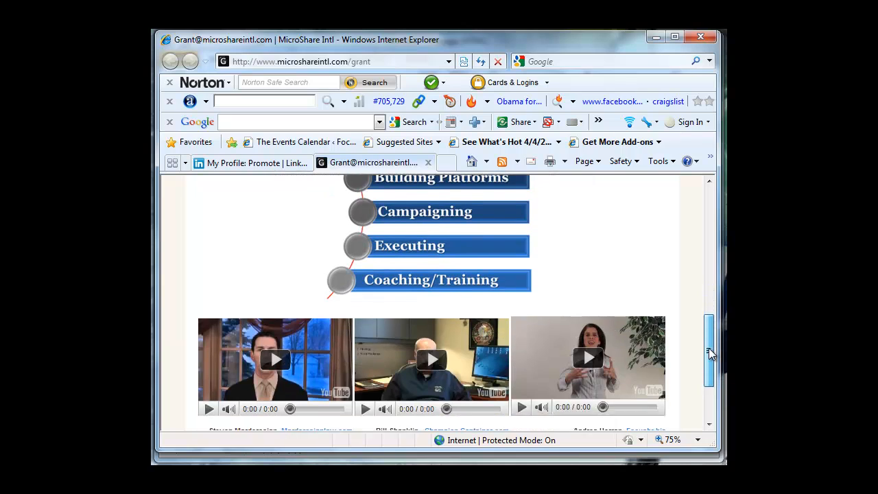
scroll("down", 3)
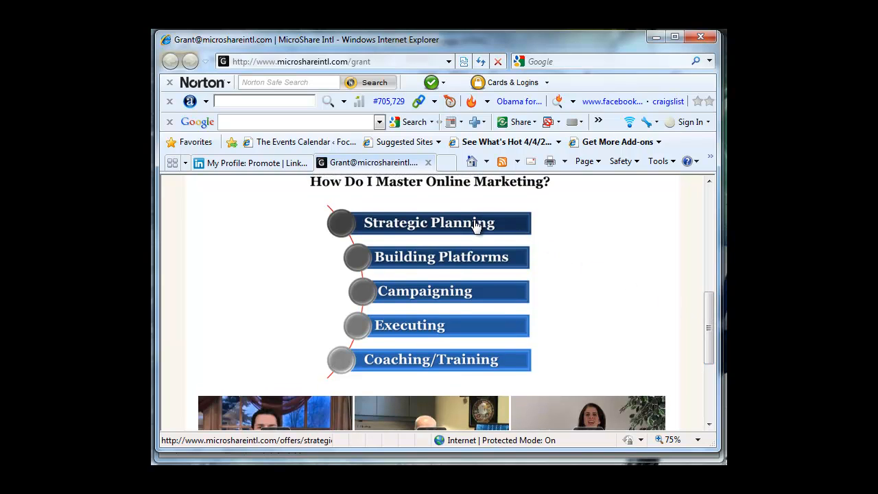
Follow the Strategic Planning button to its page.
left_click(428, 222)
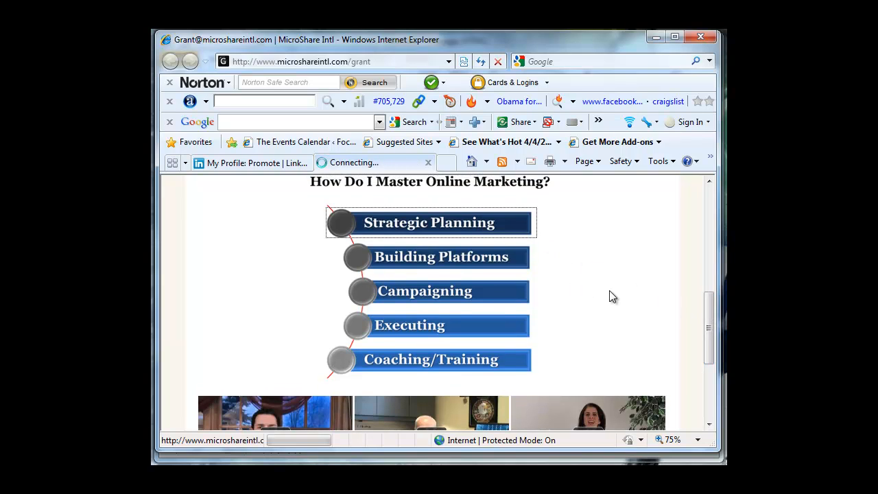
left_click(428, 222)
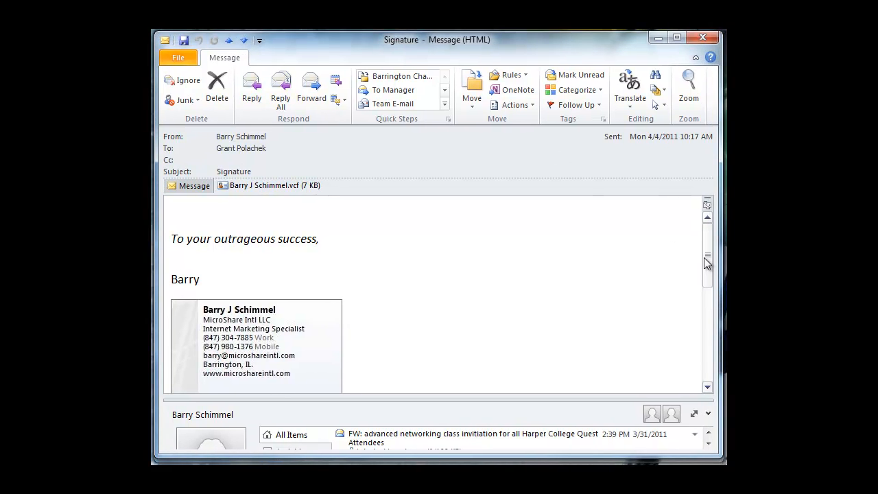
scroll("down", 3)
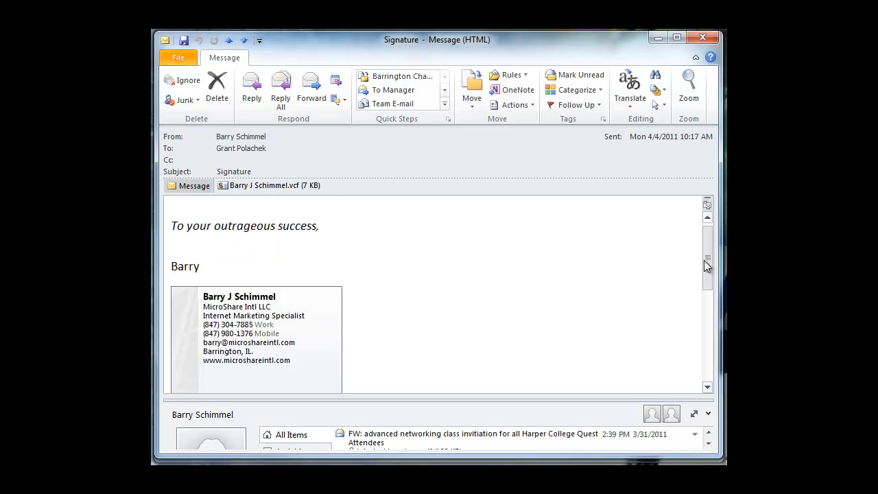
scroll("down", 3)
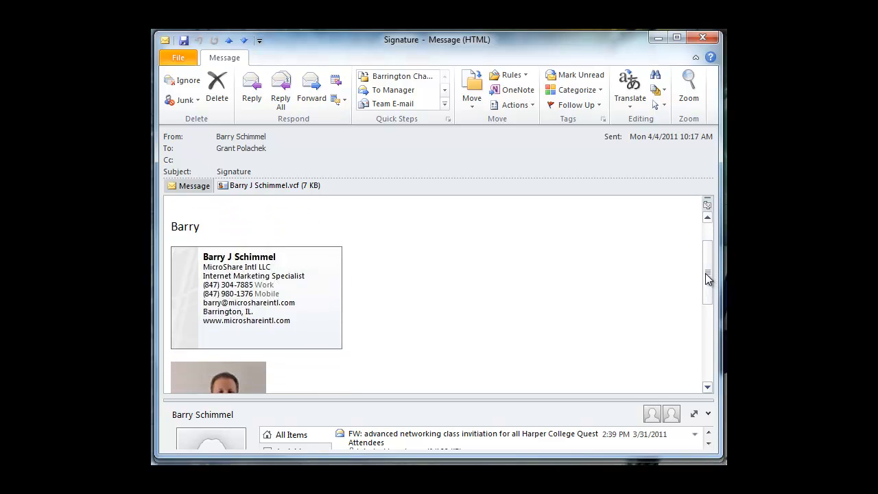
mouse_move(484, 307)
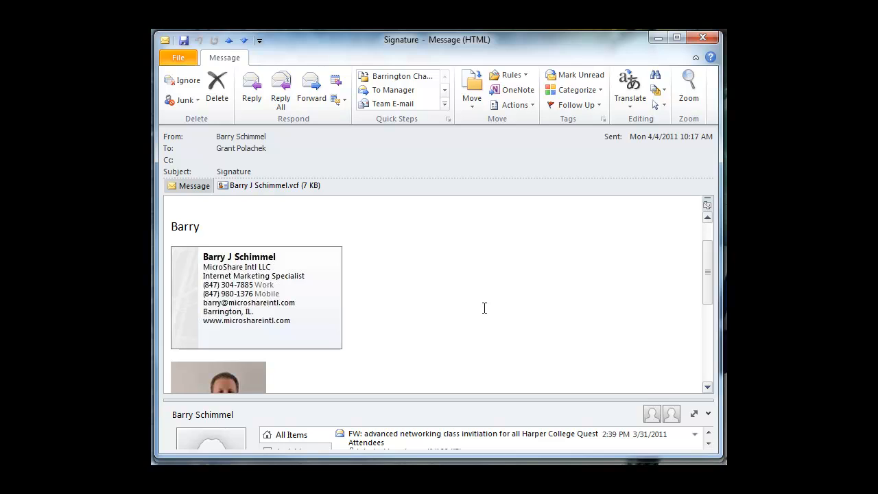
scroll("down", 3)
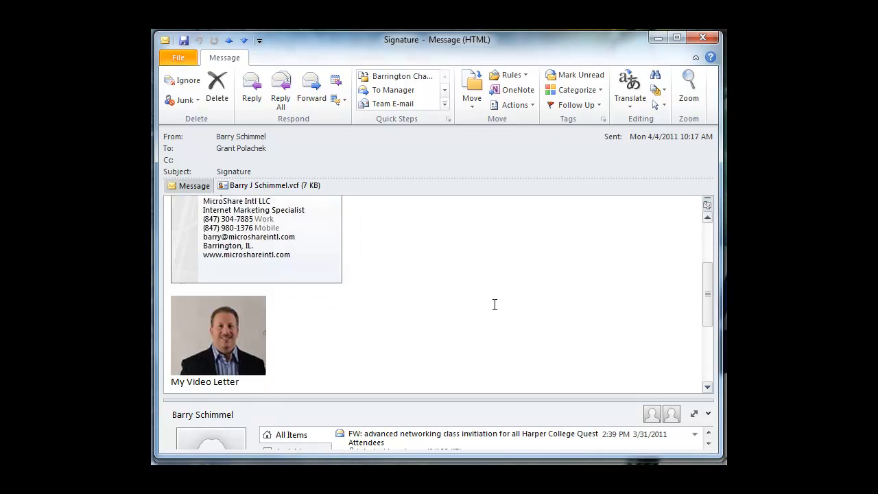
scroll("down", 3)
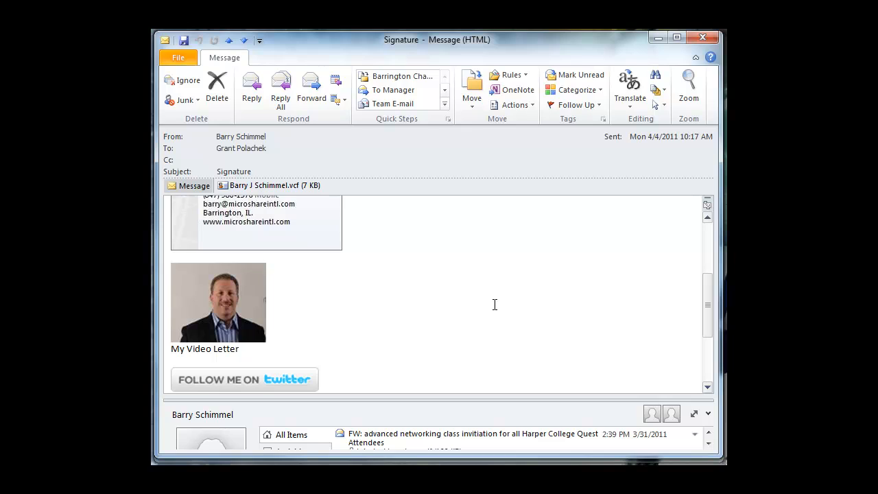
mouse_move(488, 304)
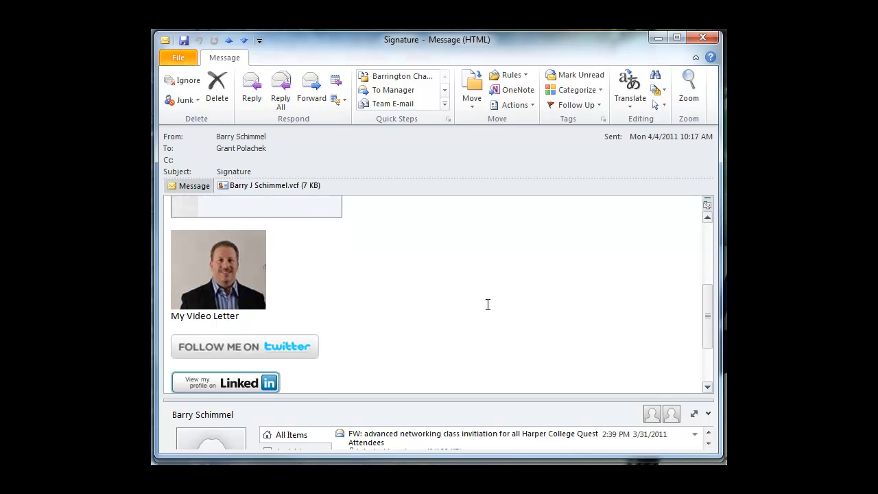
scroll("down", 3)
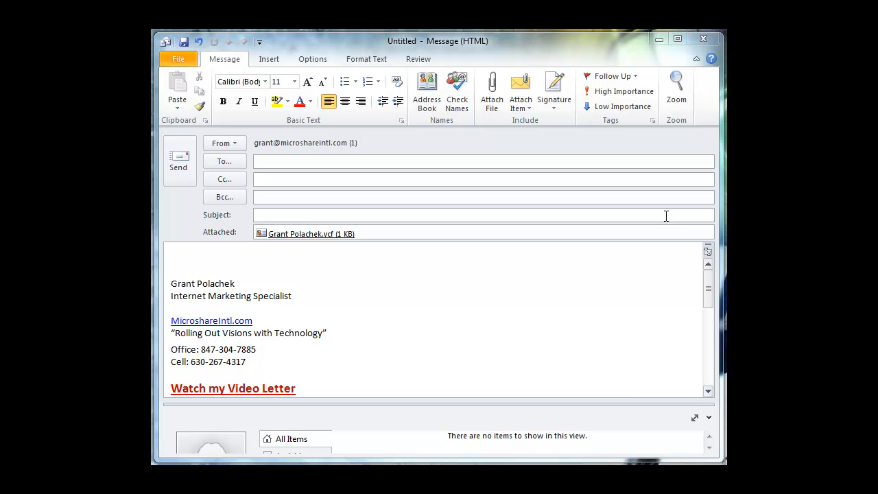
mouse_move(560, 103)
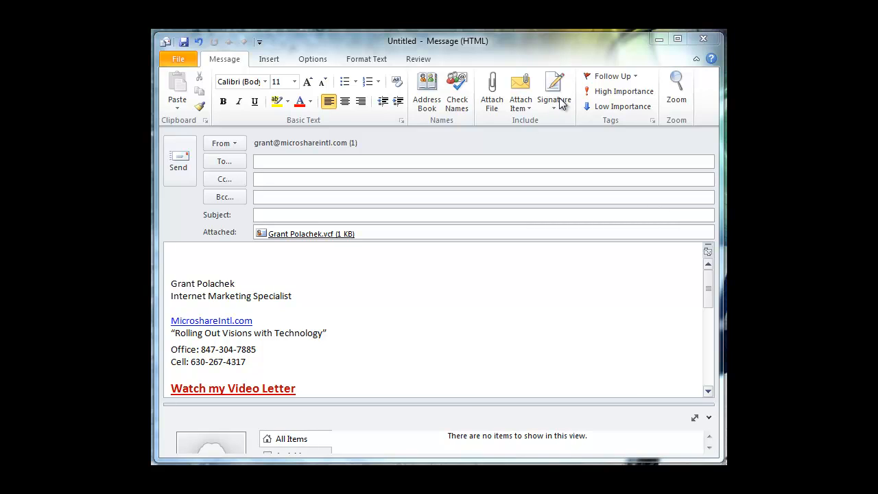
Drop down the Signature list on the new message's ribbon.
left_click(554, 89)
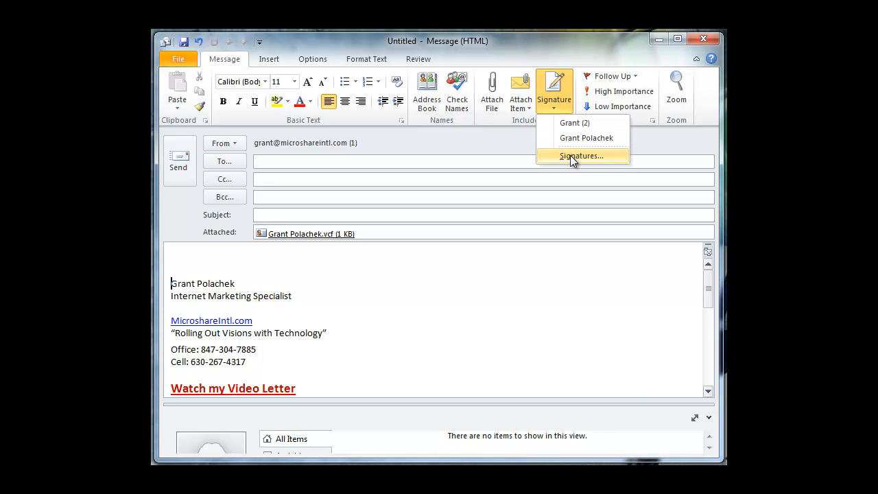
left_click(582, 156)
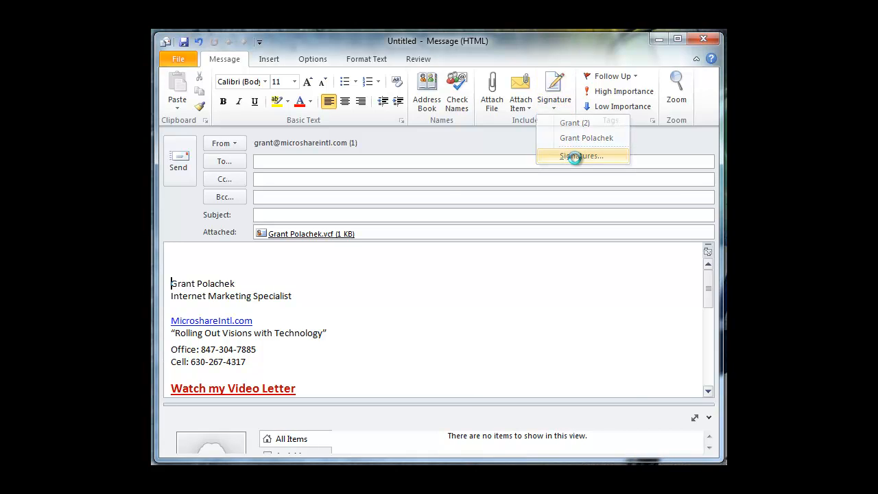
Create a new signature named Video and set its font to Georgia 12.
left_click(582, 156)
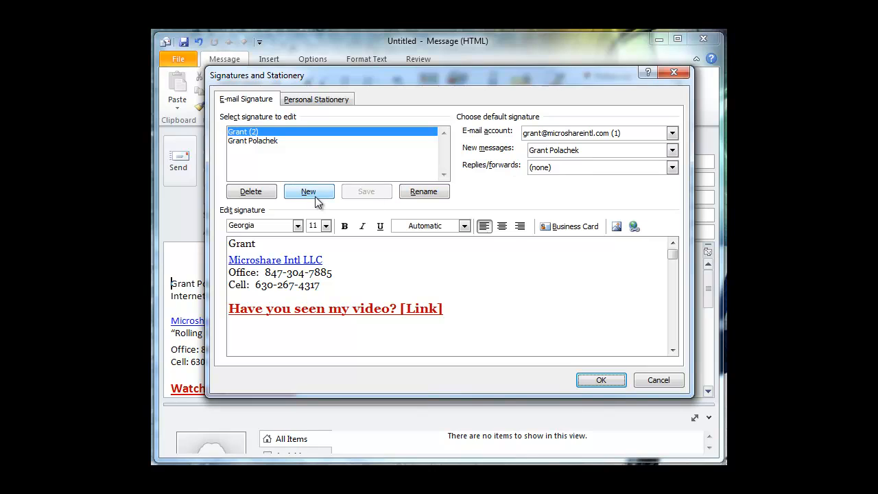
left_click(307, 192)
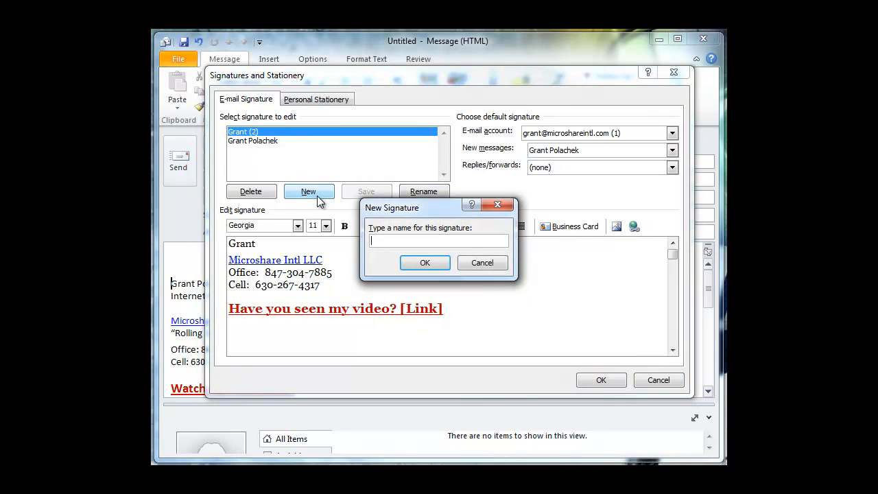
type("Video")
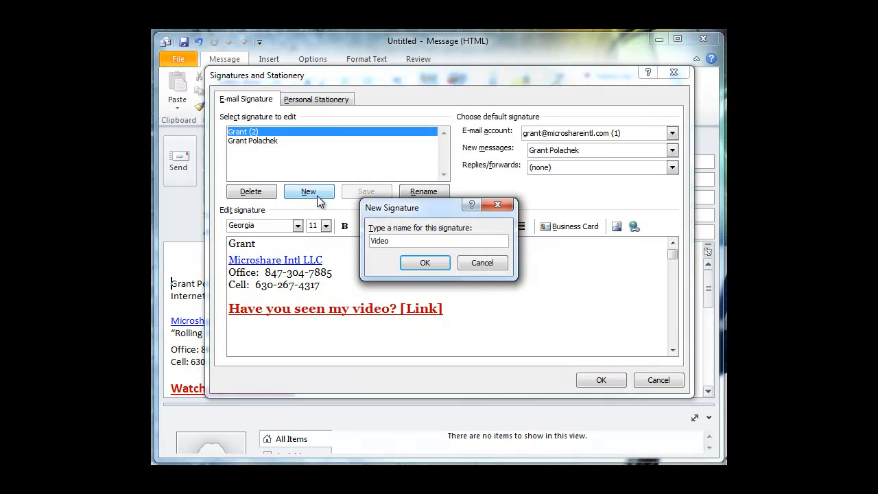
left_click(425, 264)
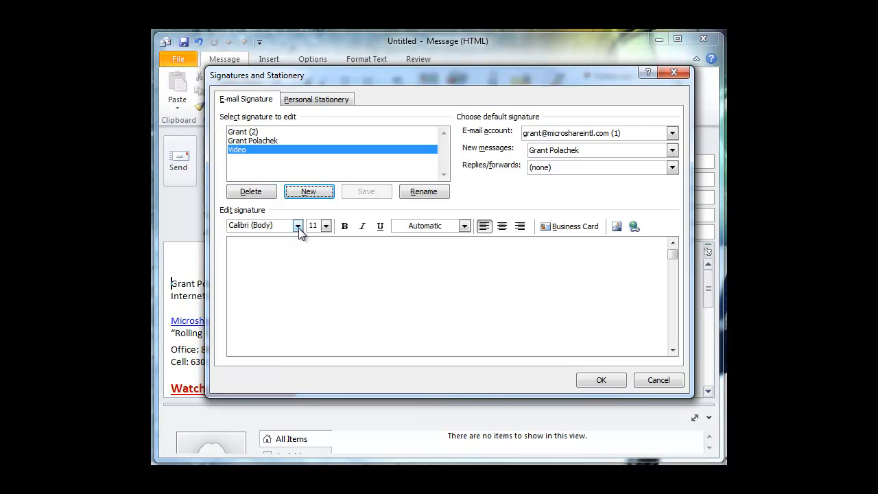
left_click(297, 225)
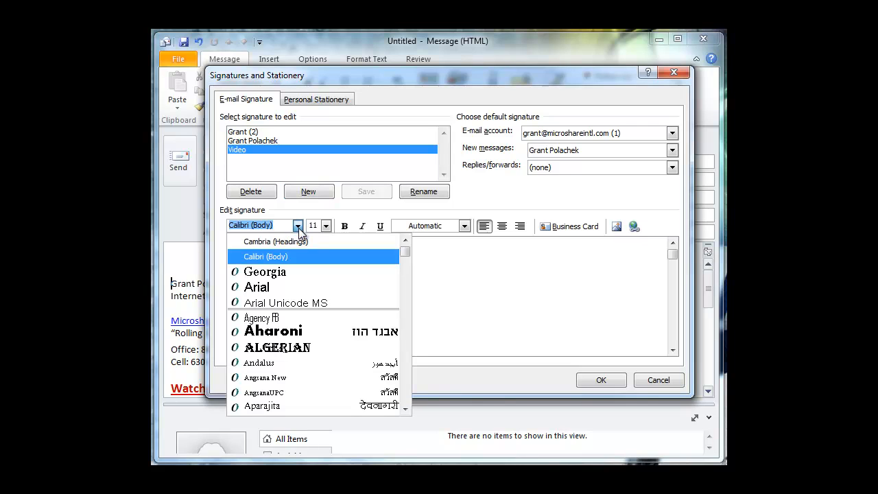
left_click(263, 272)
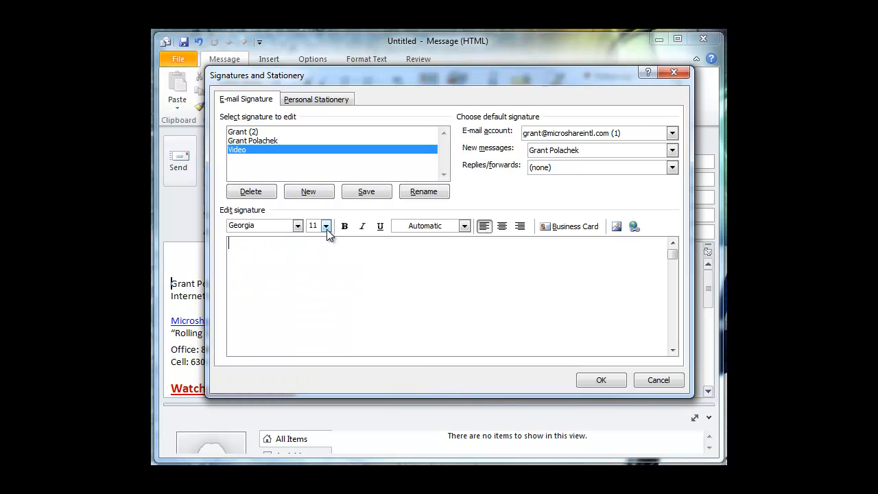
left_click(326, 225)
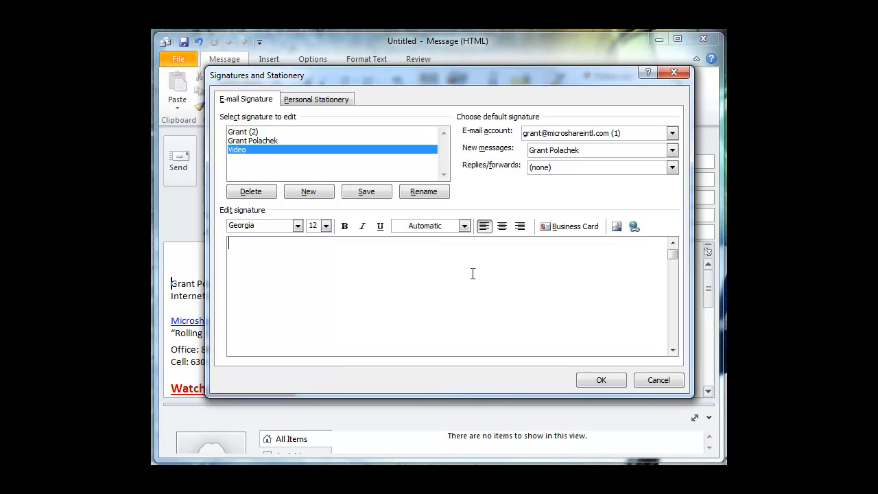
Enter Grant Polachek, Internet Marketing Specialist and MicroshareIntl.com as the signature text.
type("Grant Polachek")
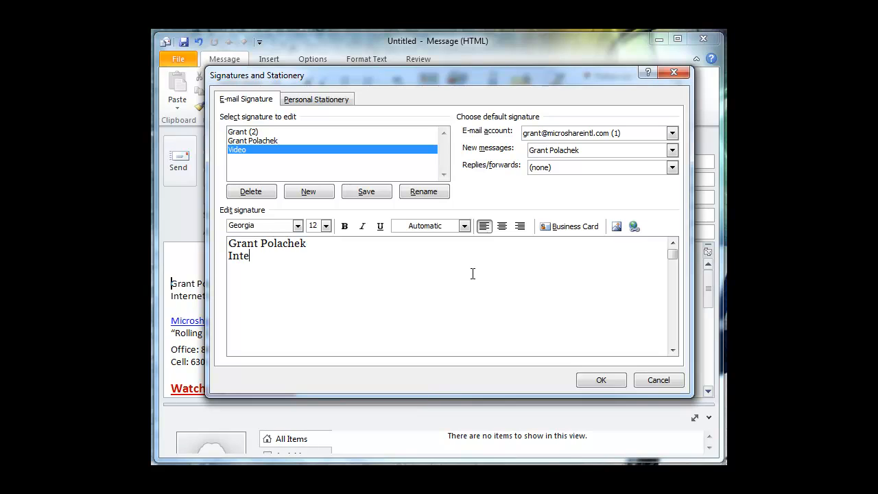
type("rnet Marketing")
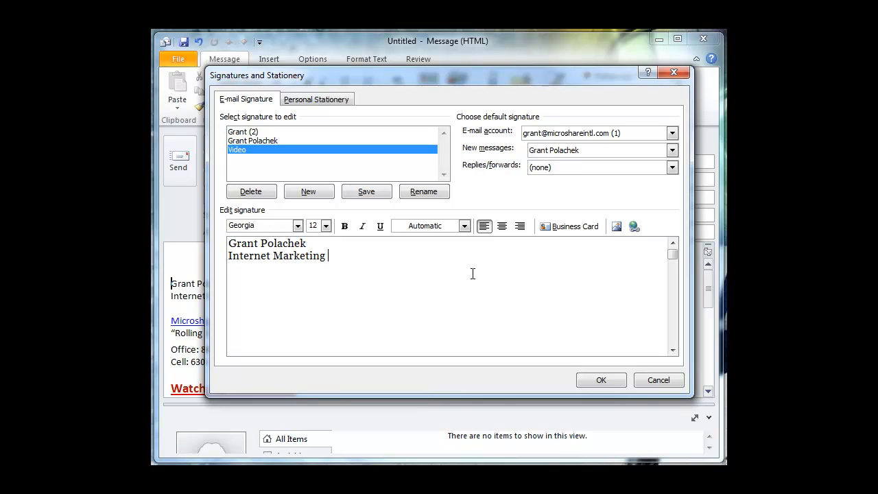
type("Specialist")
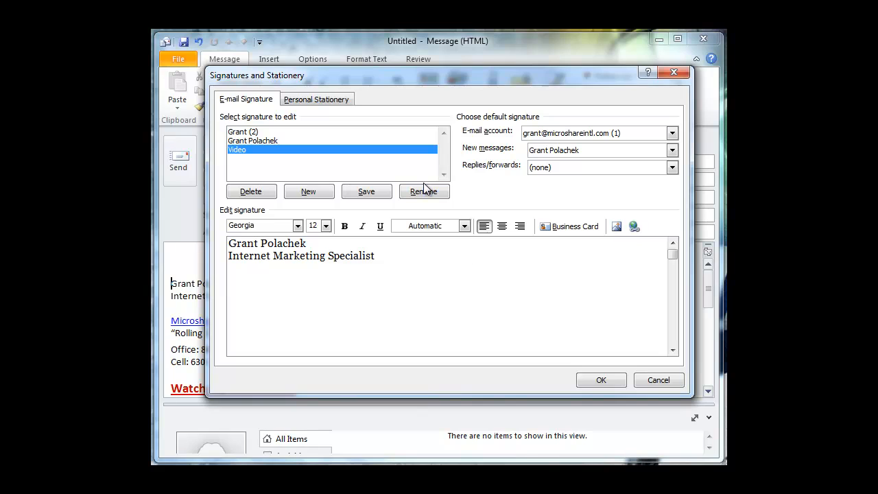
type("Micros")
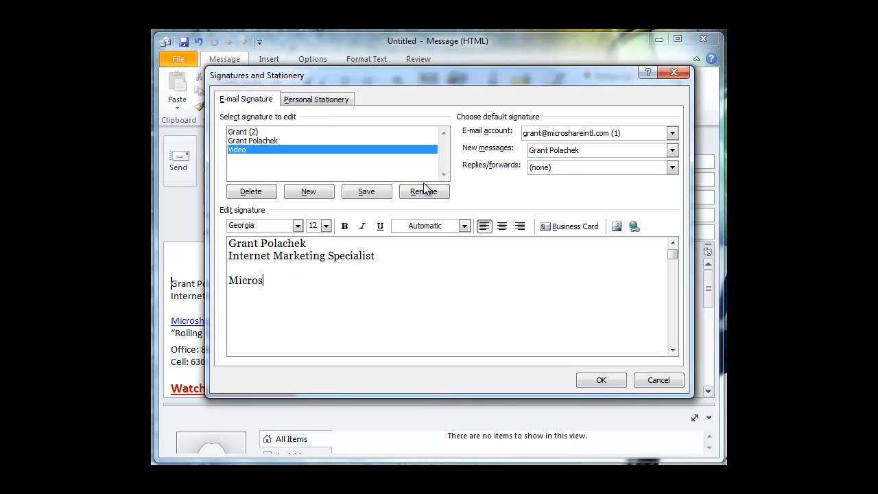
type("hareIntl.c")
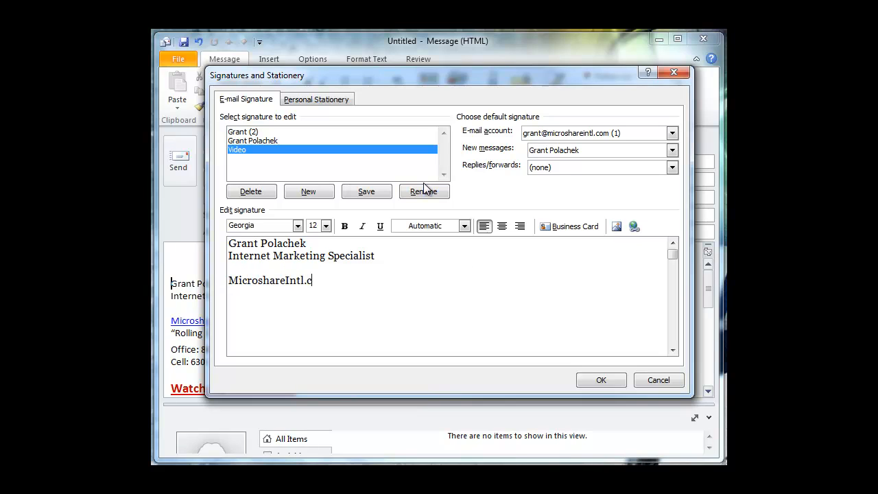
type("om")
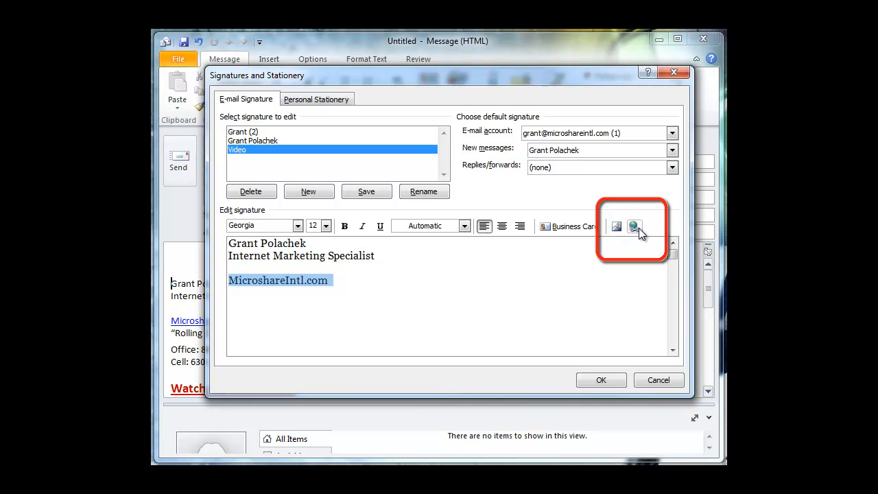
left_click(633, 226)
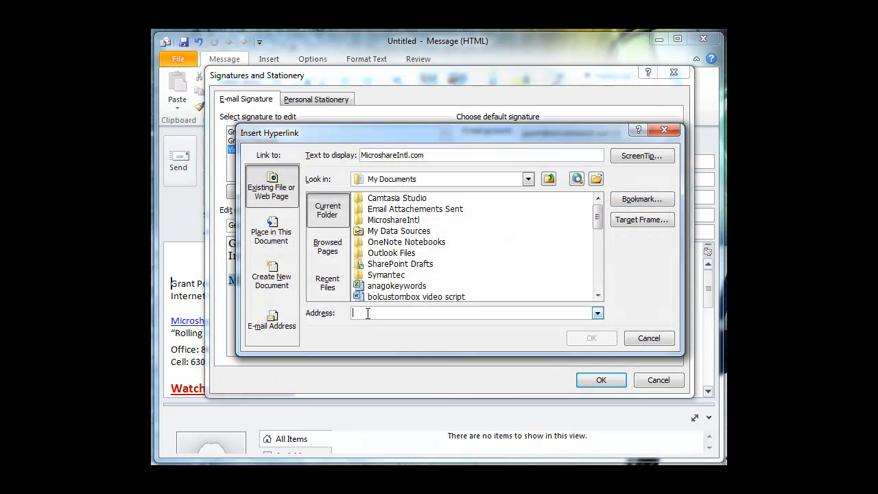
type("httt")
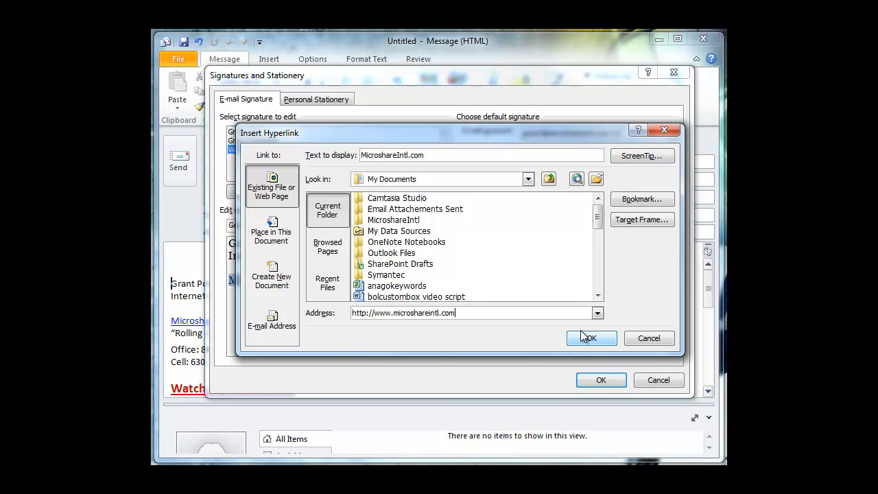
left_click(587, 337)
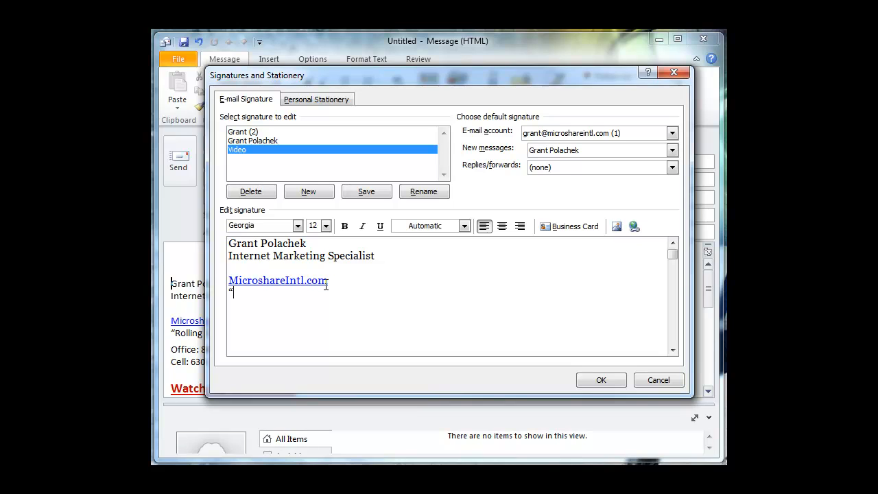
Add the quoted tagline "Rolling Out Visions With Technology" under the website link.
type("Rolling")
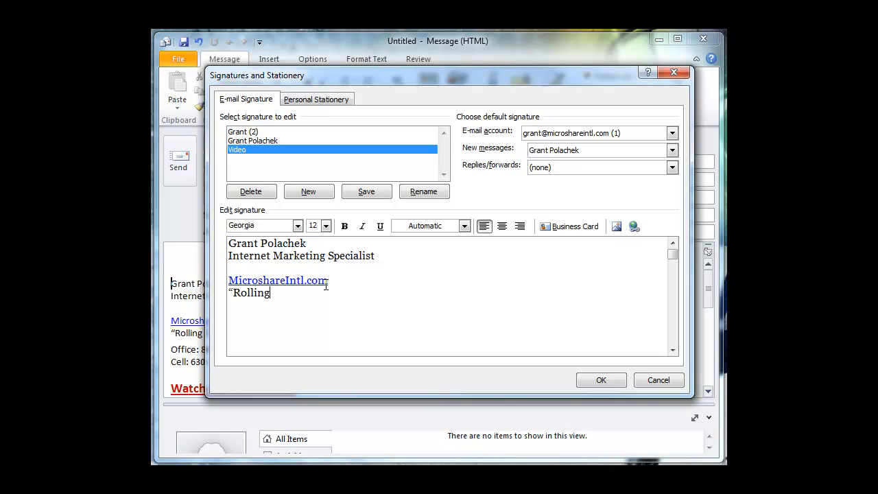
type("Out Vis")
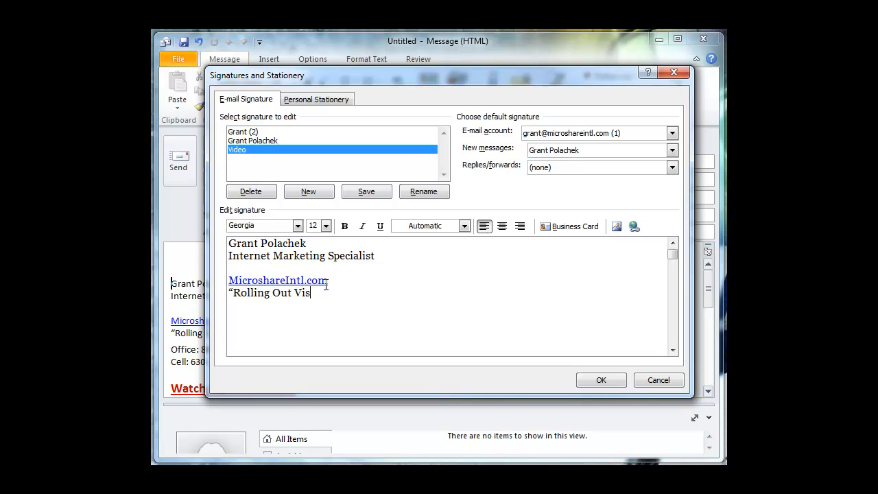
type("ions With T")
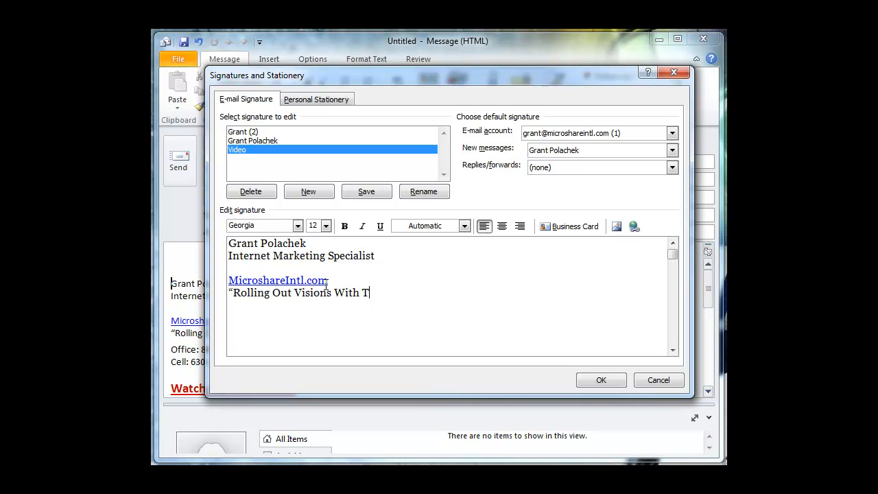
type("echnology”")
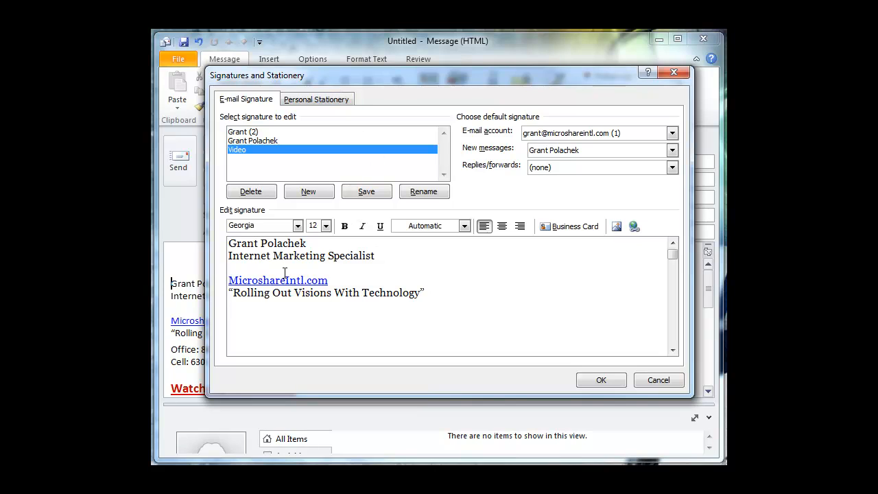
Keep the following line at font size 12.
left_click(325, 225)
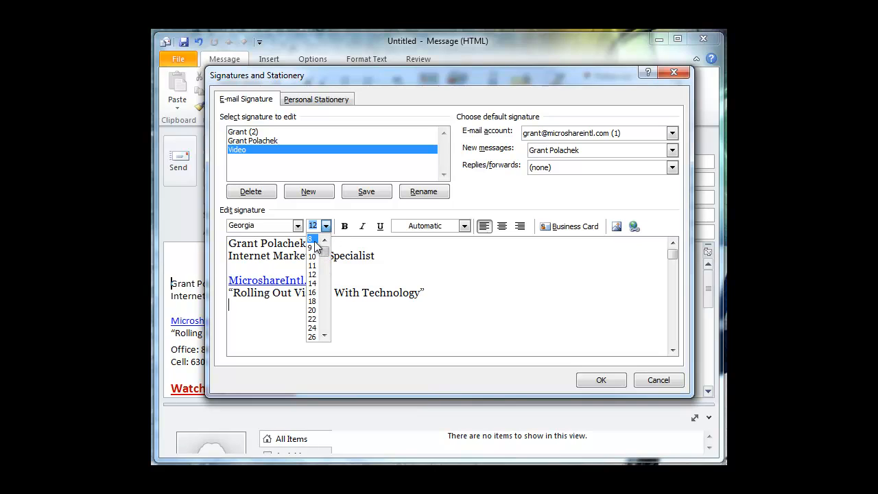
left_click(310, 239)
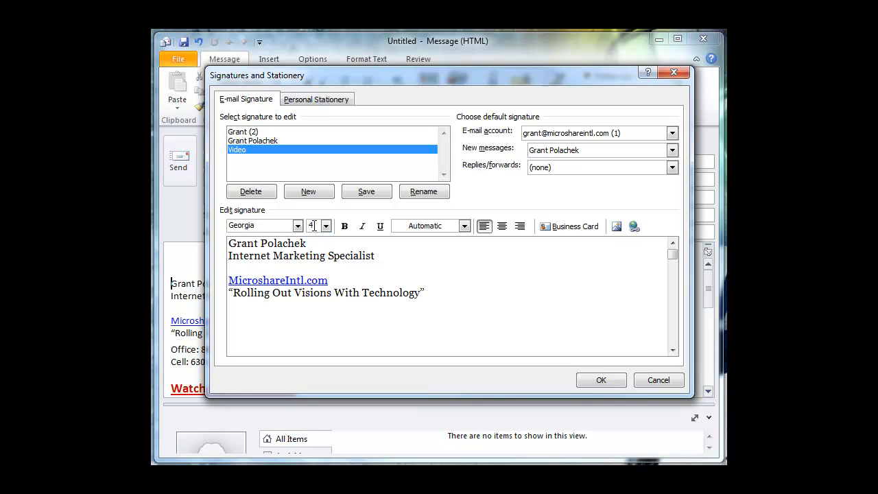
left_click(327, 225)
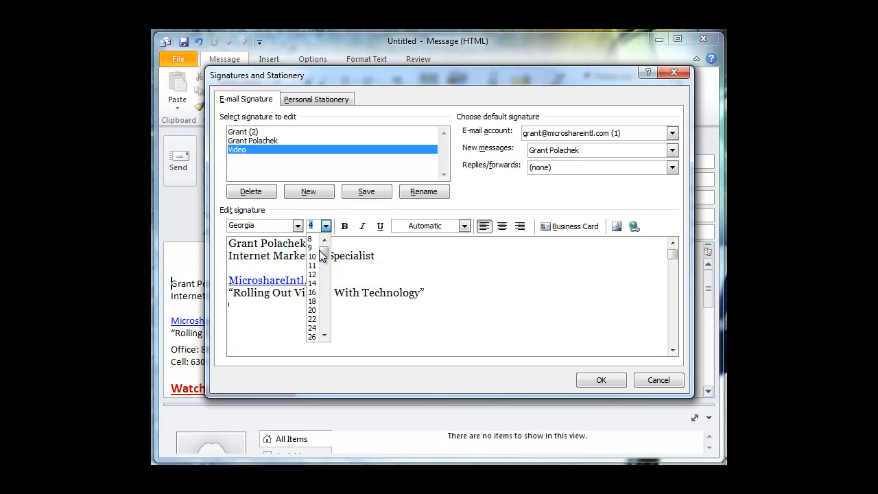
left_click(313, 266)
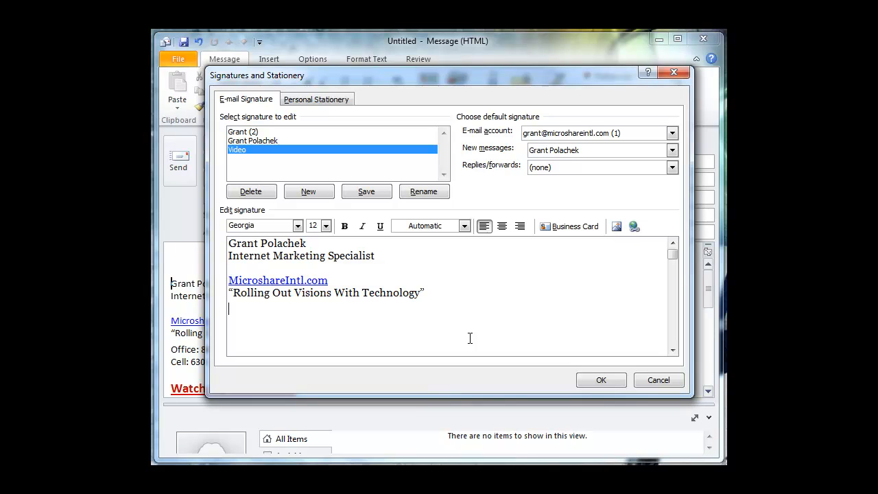
type("Office")
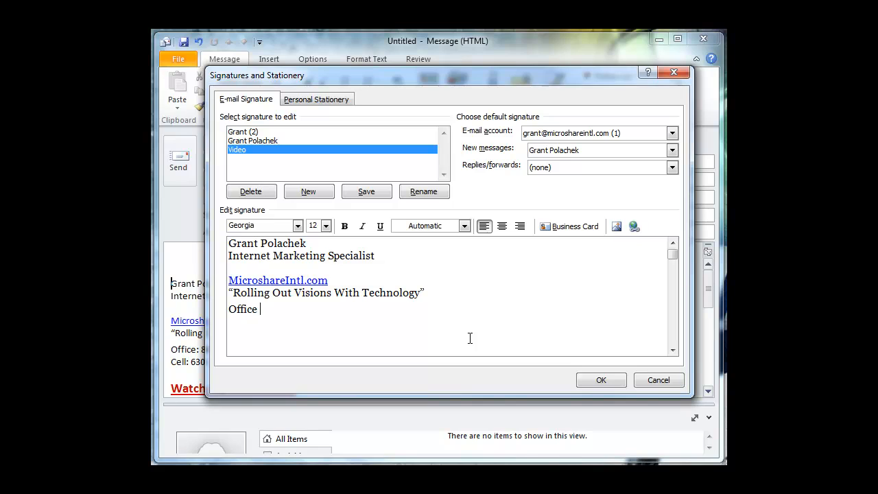
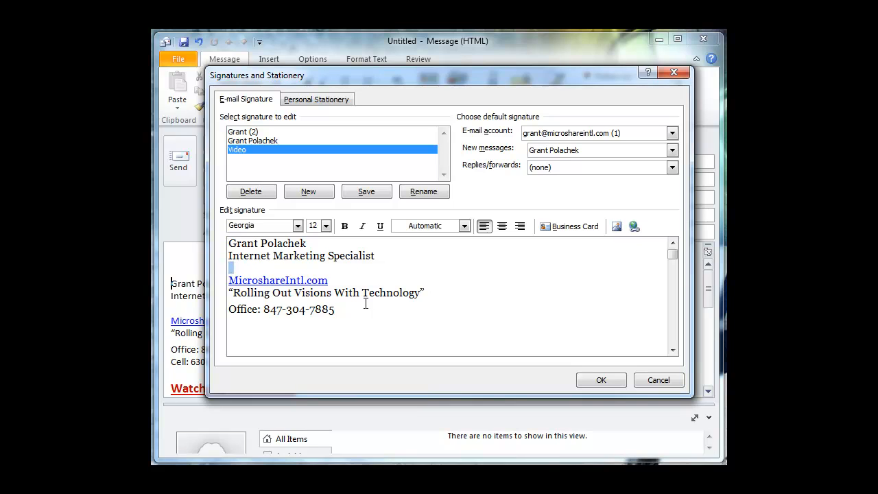
type("Ce")
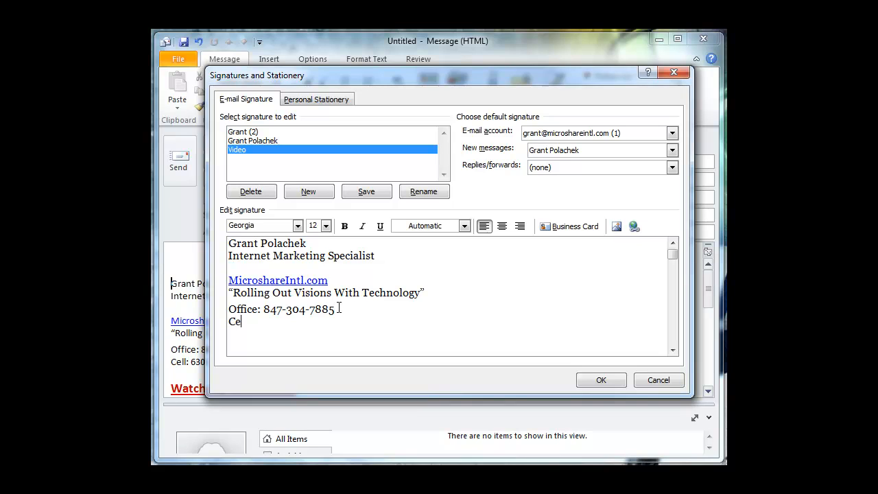
type("ll:")
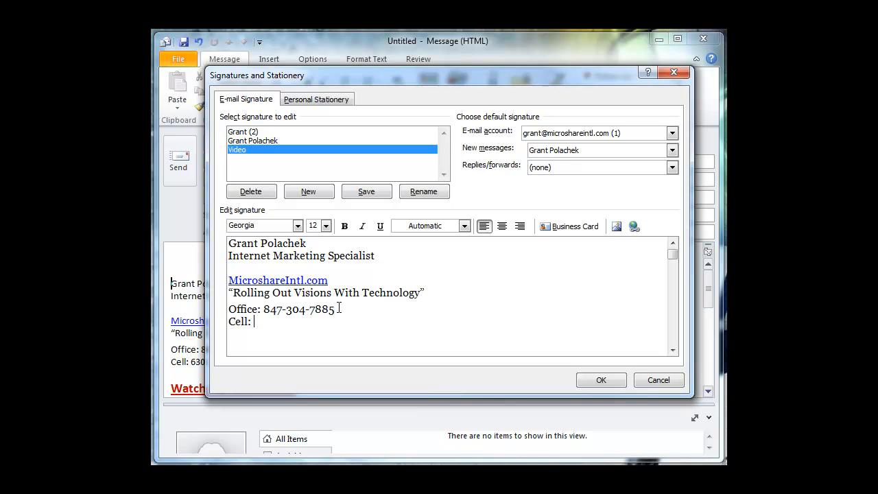
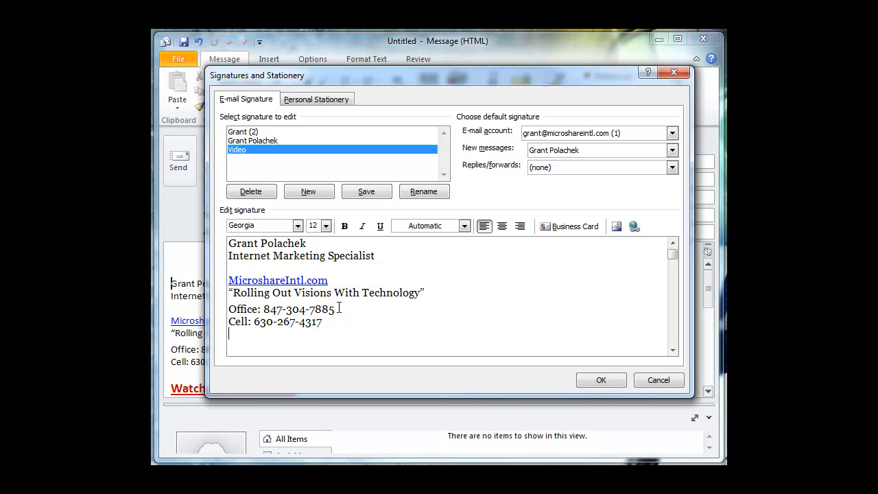
Add a Watch my Video Letter line beneath the phone numbers.
type("W")
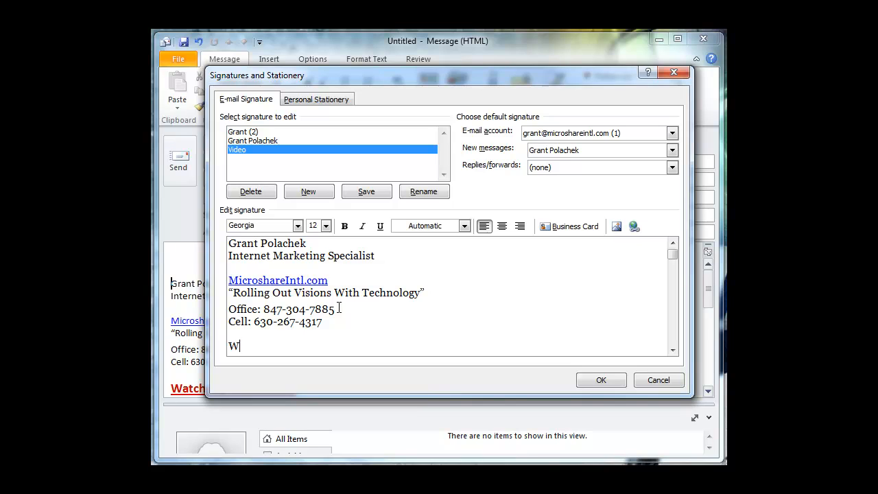
type("atch my")
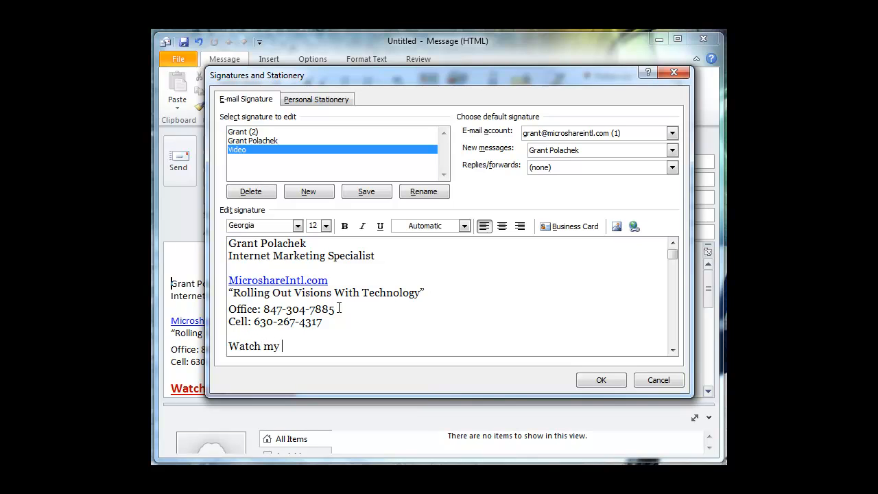
type("Video Letter")
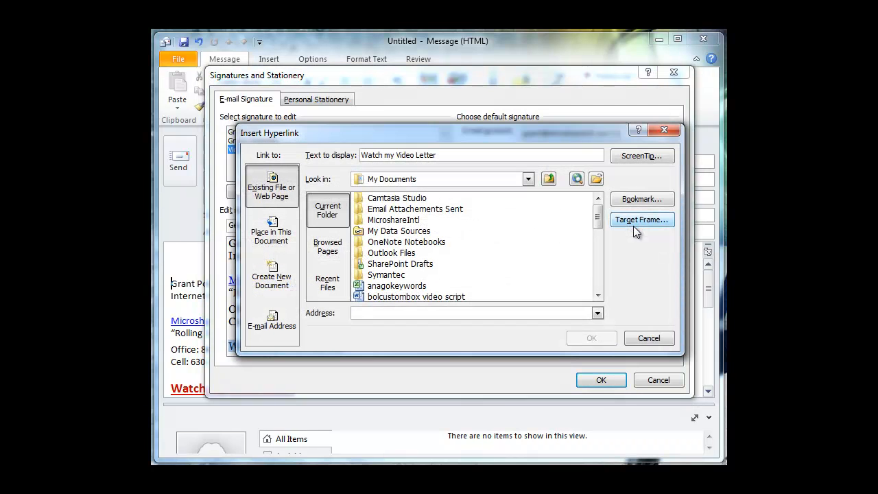
type("http://www.microshareintl.com/grant")
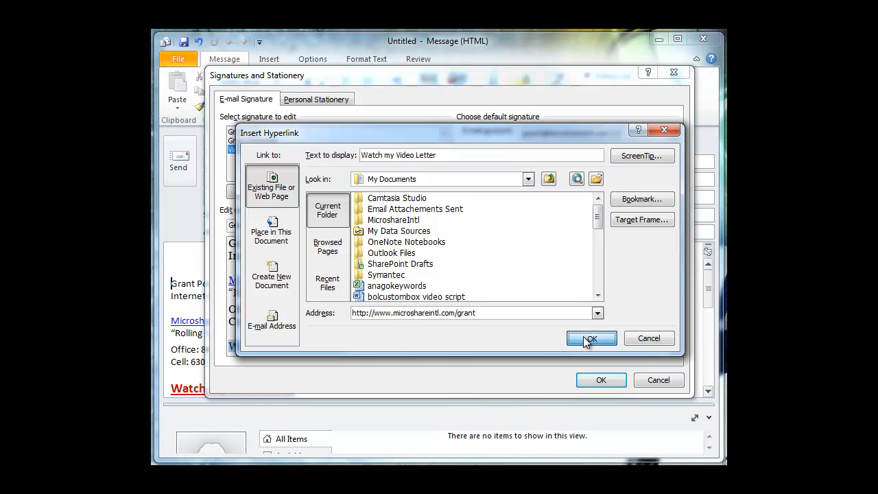
left_click(589, 338)
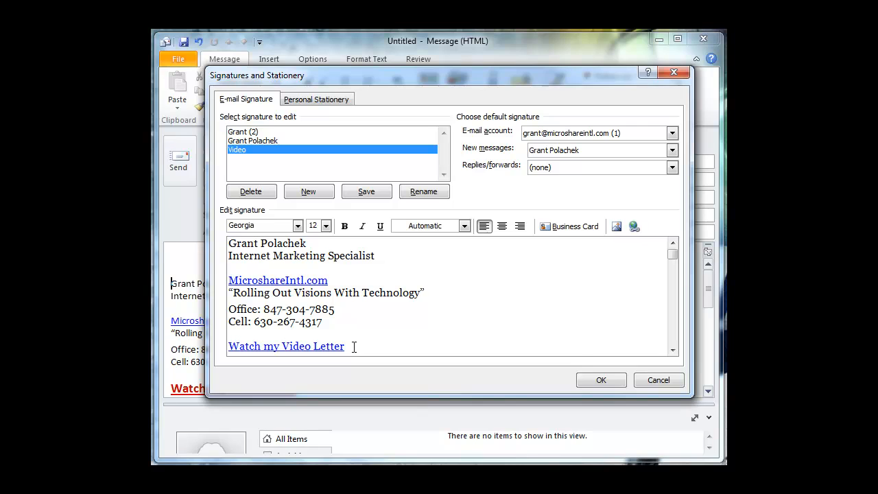
Make the video letter link size 14, red and bold.
left_click(326, 225)
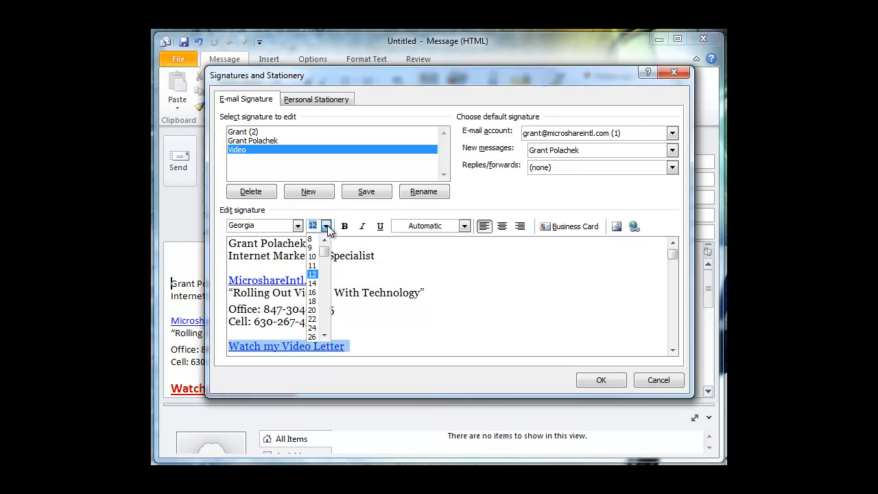
left_click(313, 282)
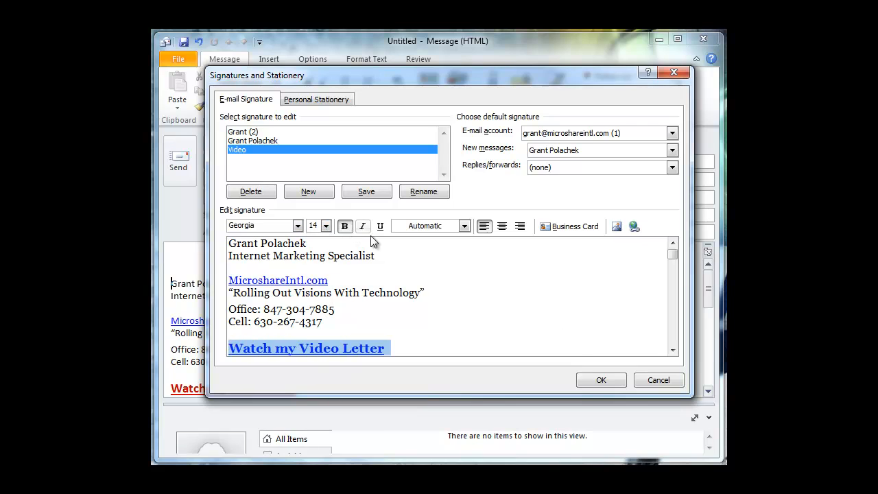
left_click(465, 225)
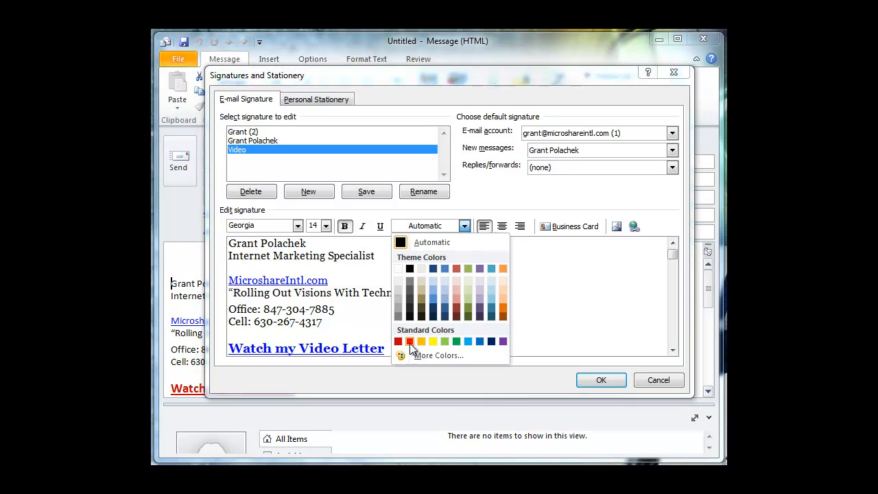
left_click(408, 340)
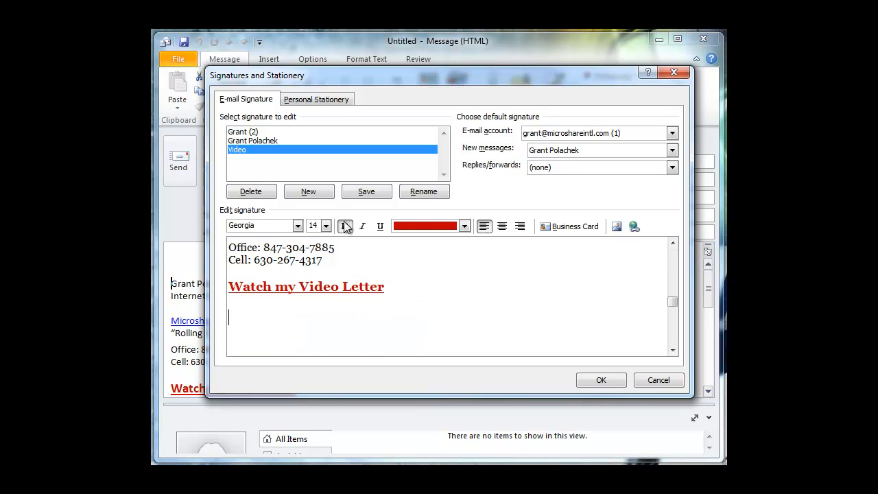
left_click(345, 226)
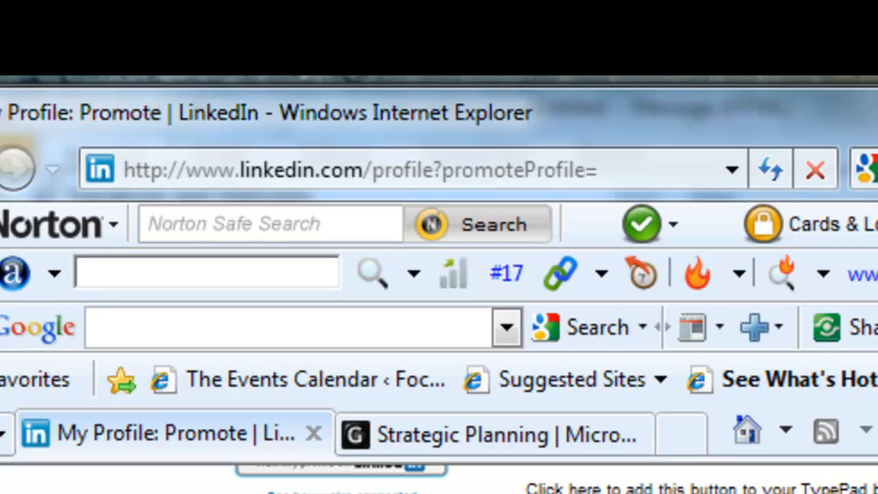
mouse_move(628, 126)
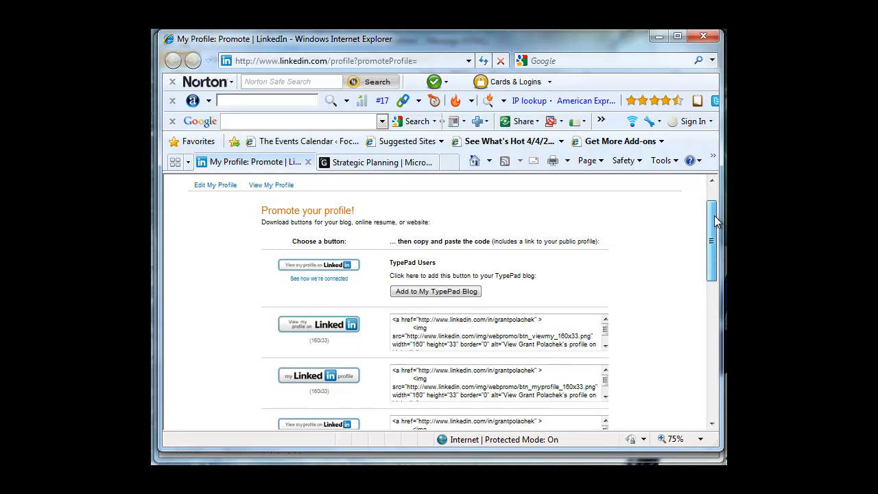
Scroll through the profile button styles on LinkedIn's Promote your profile page.
scroll("down", 3)
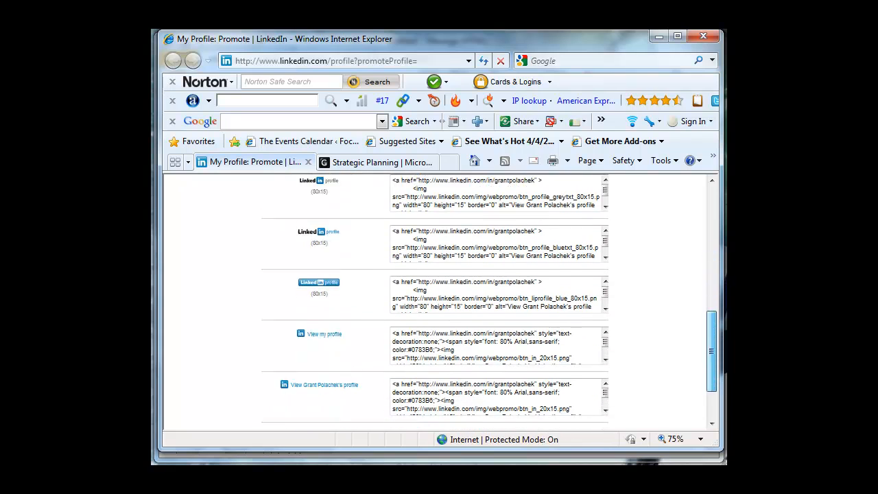
scroll("down", 3)
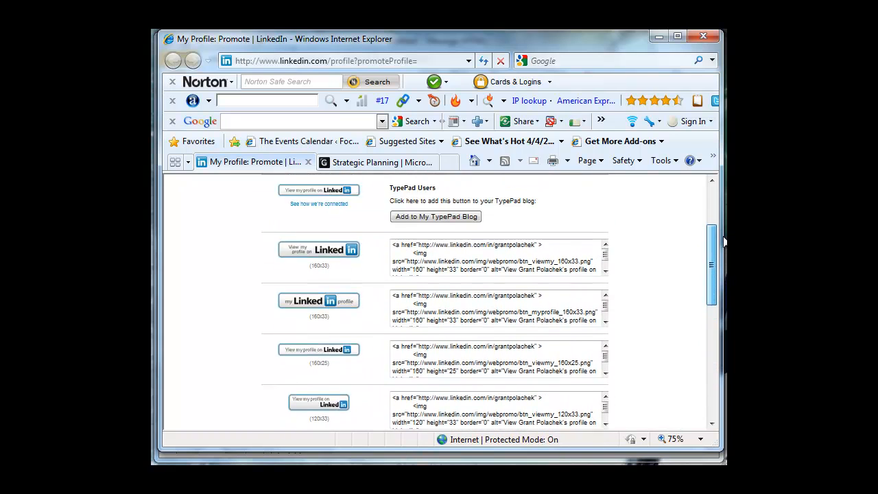
Save the 'View my profile on LinkedIn' button image under its suggested name, replacing the existing file.
right_click(319, 281)
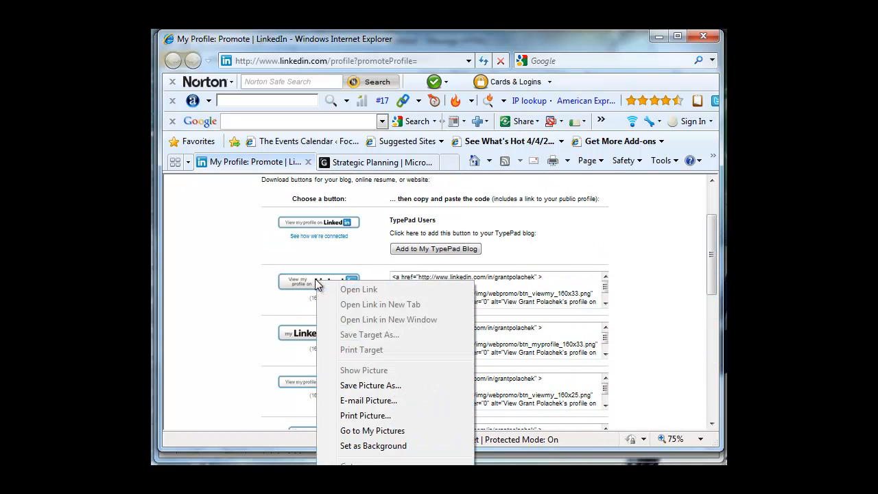
left_click(370, 384)
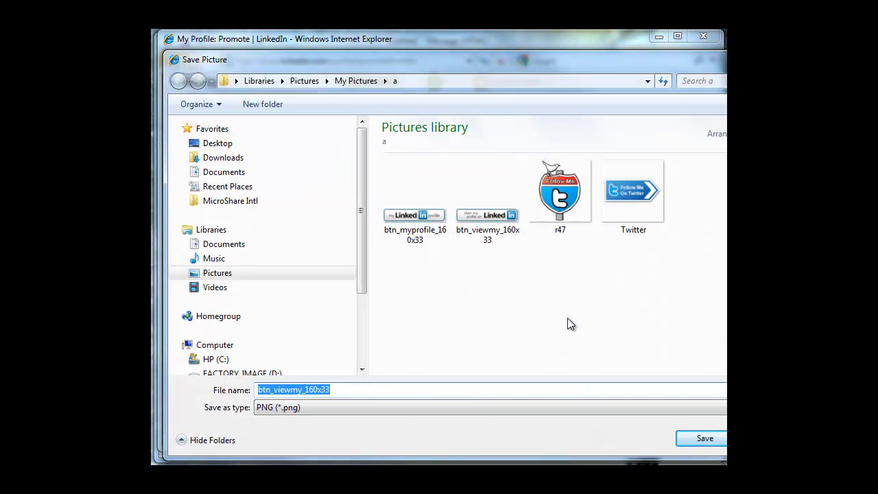
left_click(705, 438)
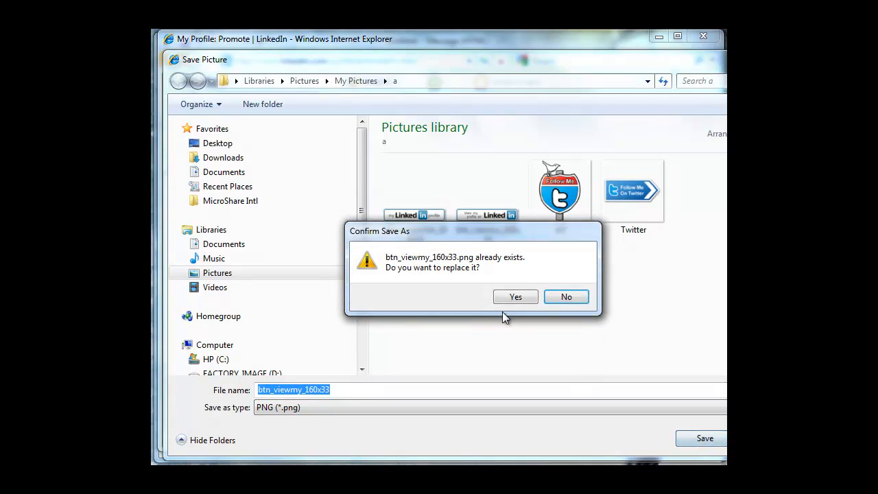
left_click(516, 296)
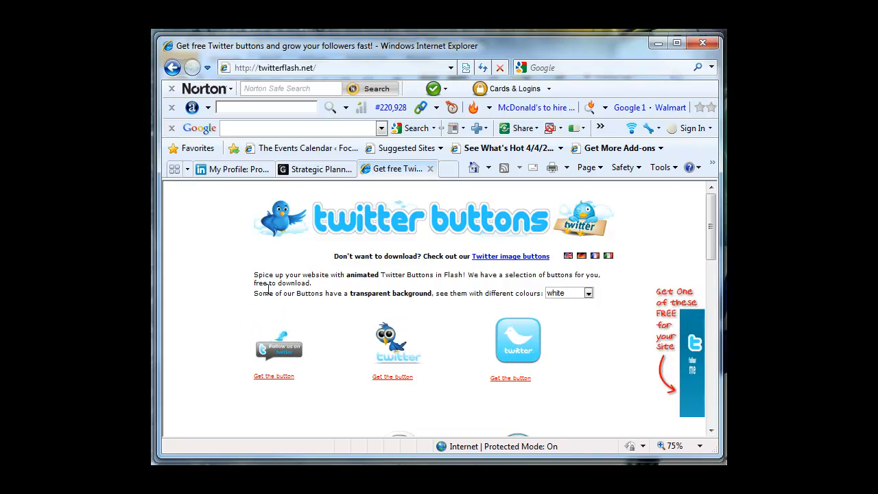
mouse_move(511, 256)
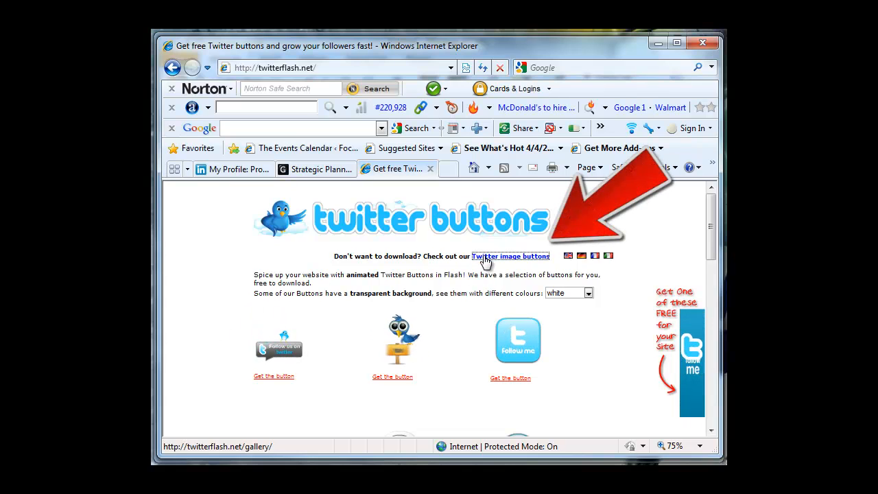
Browse the Twitter image buttons gallery down to its Follow Me button designs.
left_click(510, 256)
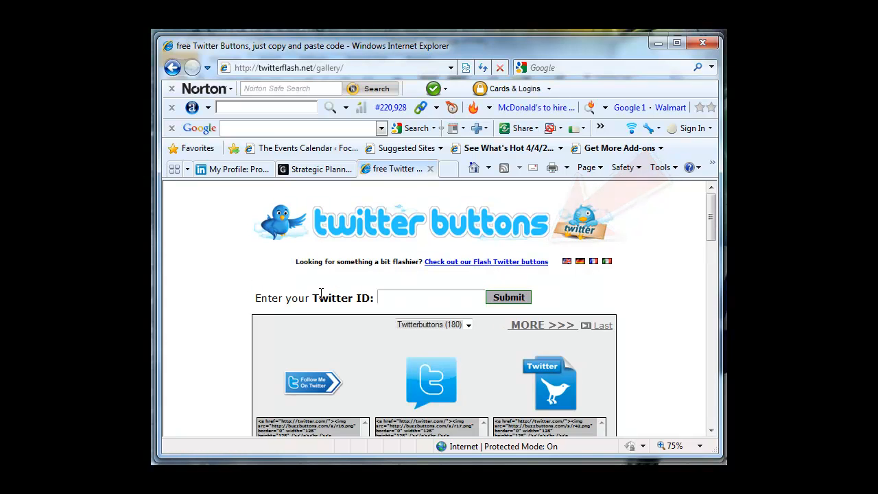
scroll("down", 3)
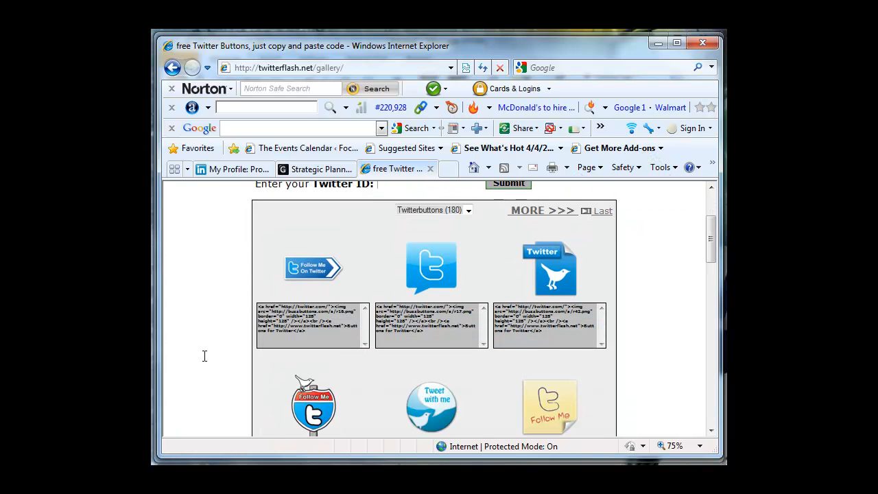
scroll("down", 3)
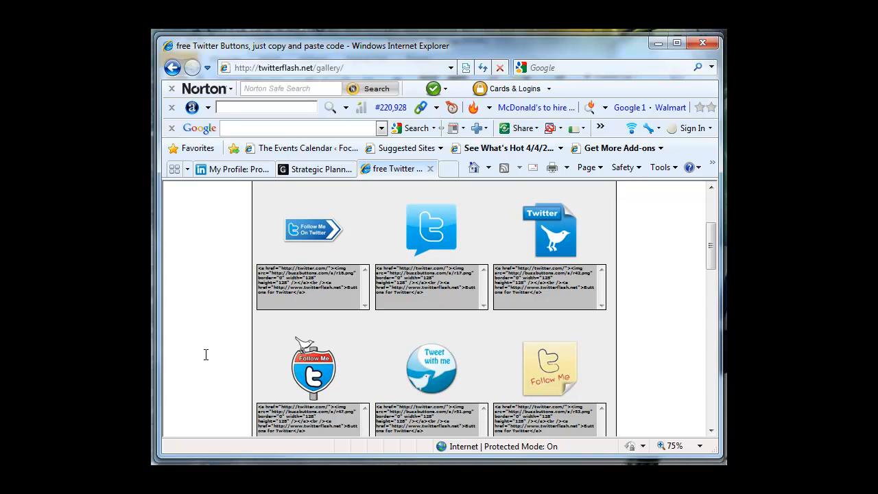
mouse_move(312, 230)
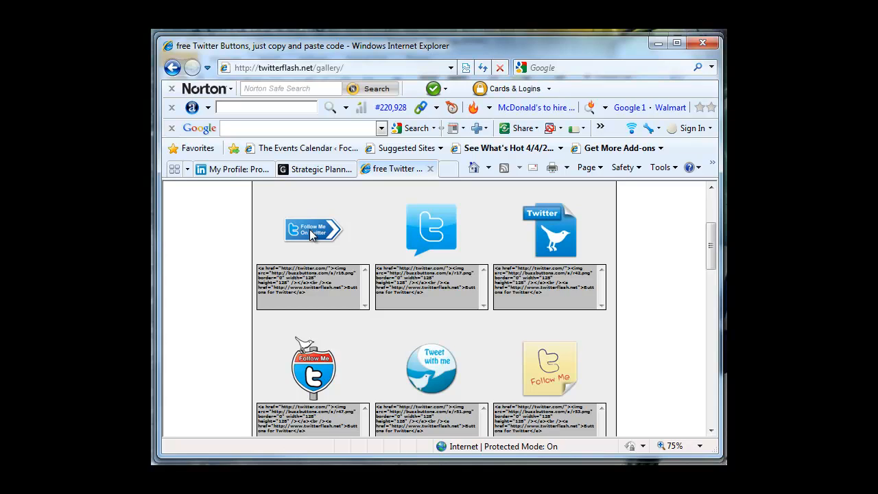
scroll("down", 3)
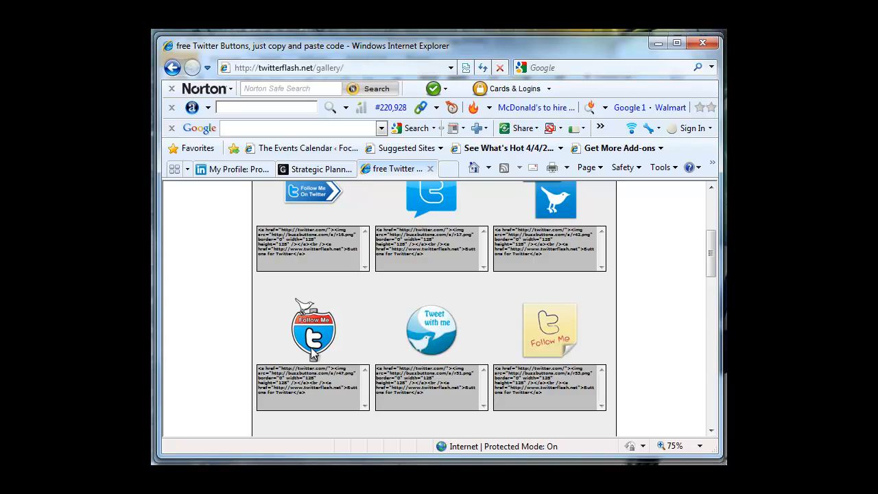
scroll("down", 3)
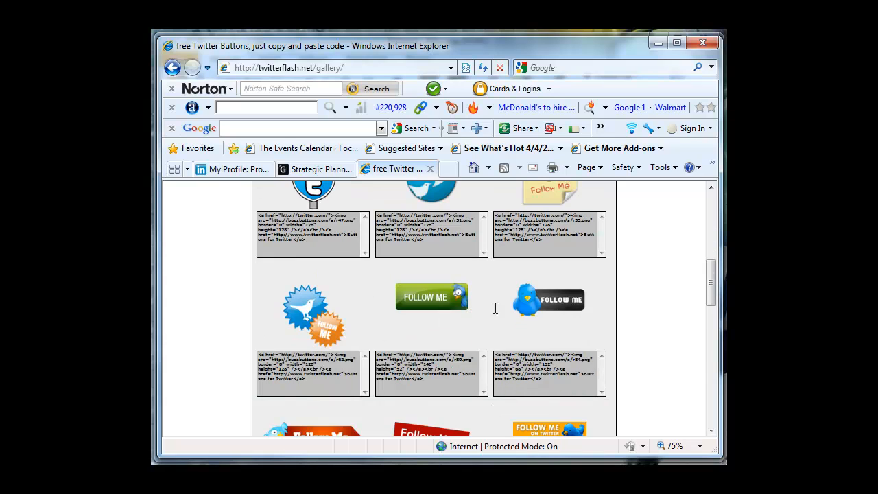
mouse_move(575, 310)
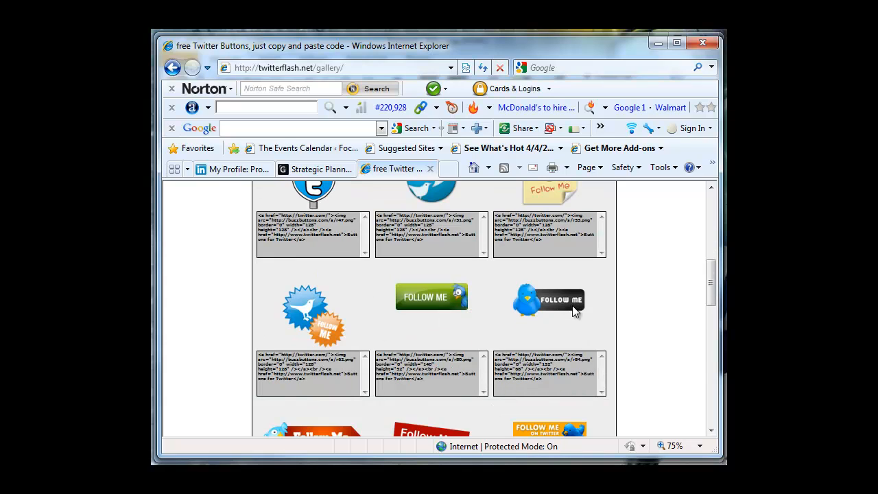
scroll("down", 3)
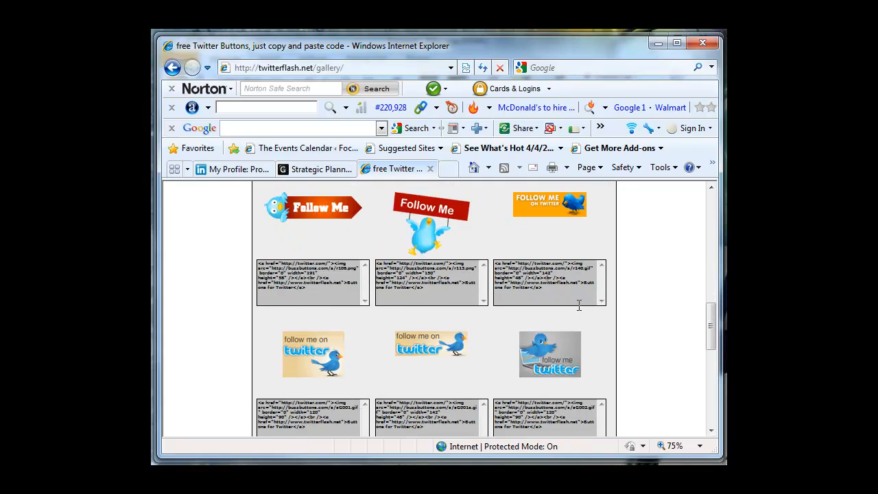
scroll("down", 3)
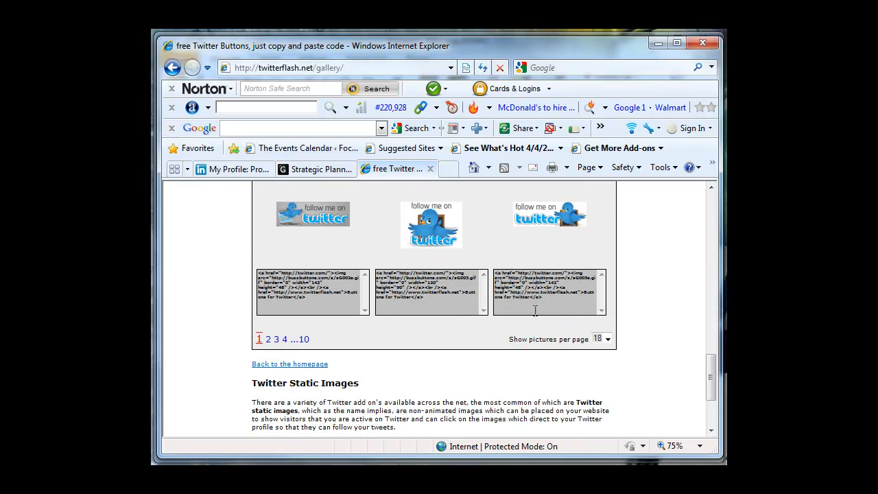
mouse_move(499, 350)
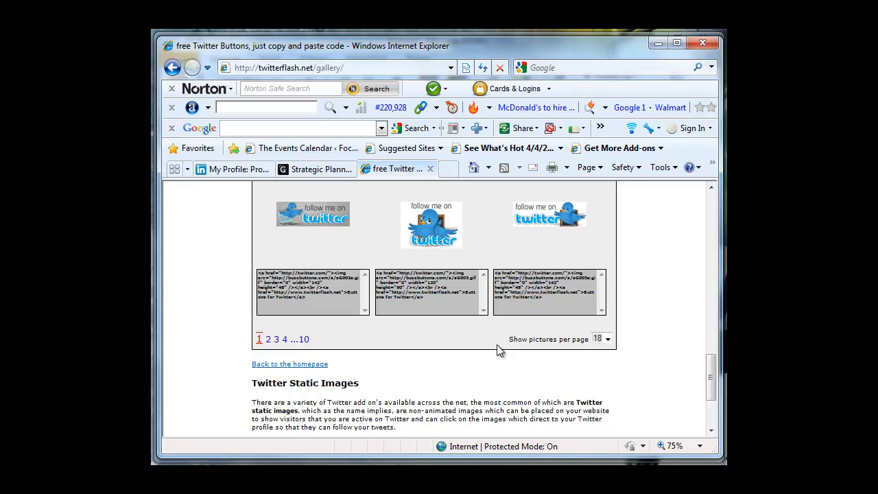
mouse_move(667, 400)
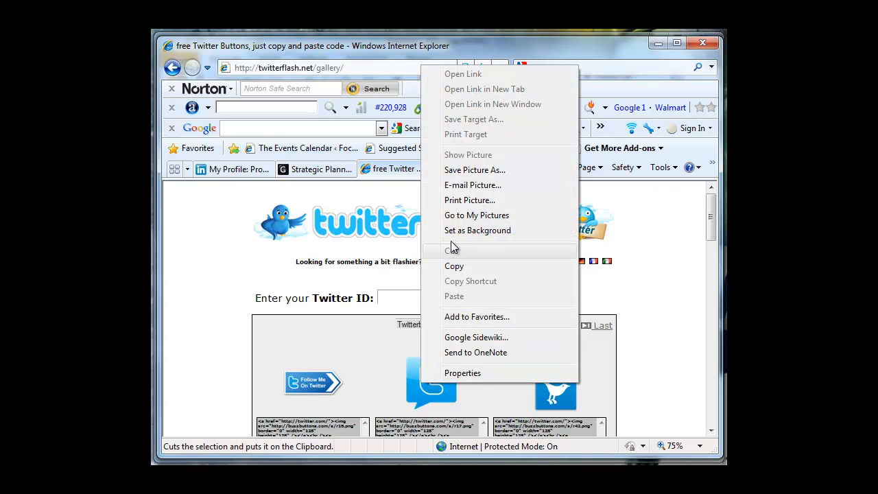
mouse_move(469, 170)
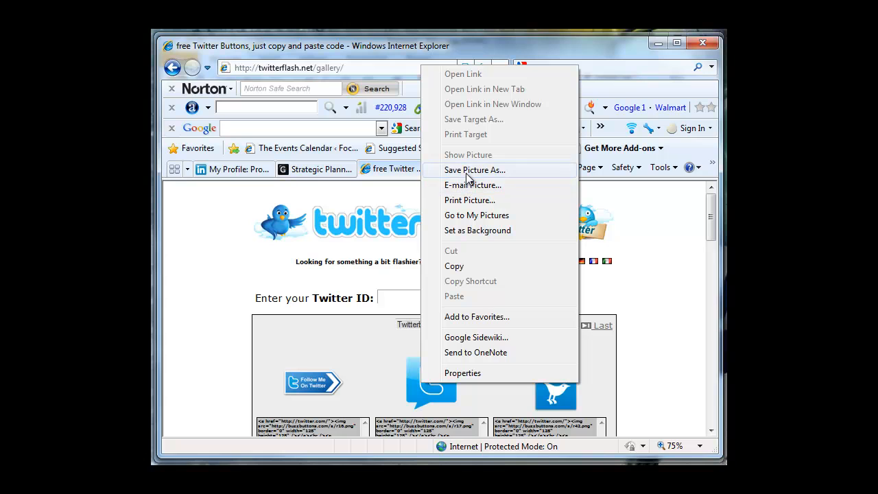
Save a Twitter bird button image as r17 into the 'a' folder in My Pictures.
left_click(474, 170)
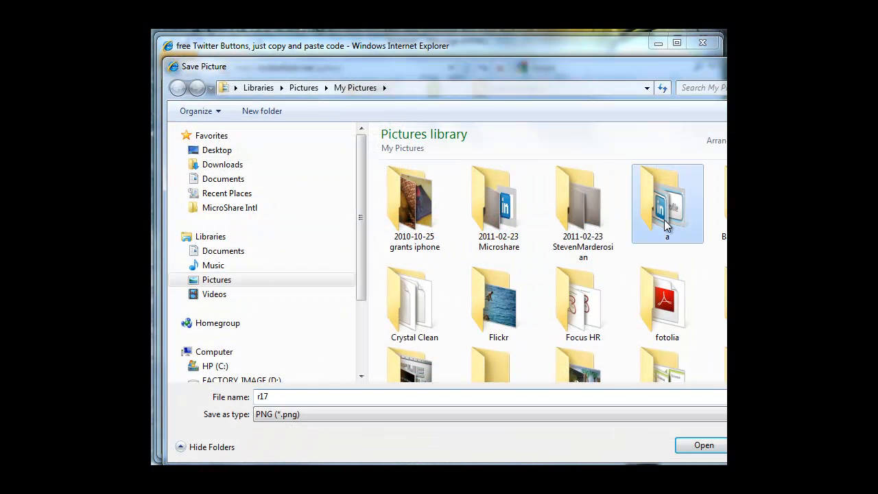
left_click(702, 444)
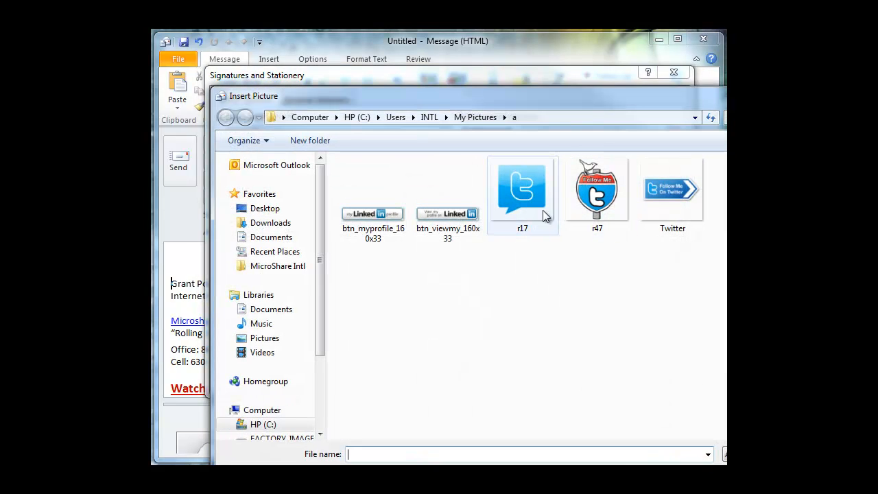
Insert the btn_myprofile LinkedIn badge image into the Video signature.
left_click(373, 189)
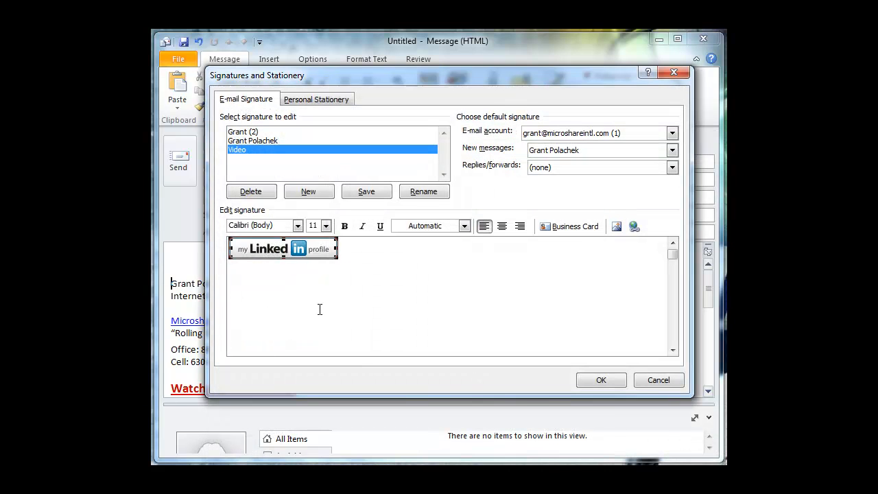
mouse_move(318, 299)
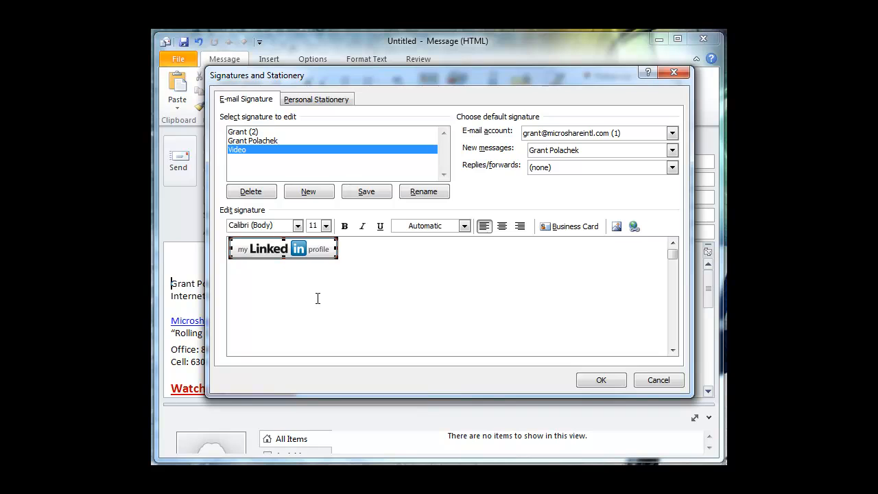
left_click(299, 248)
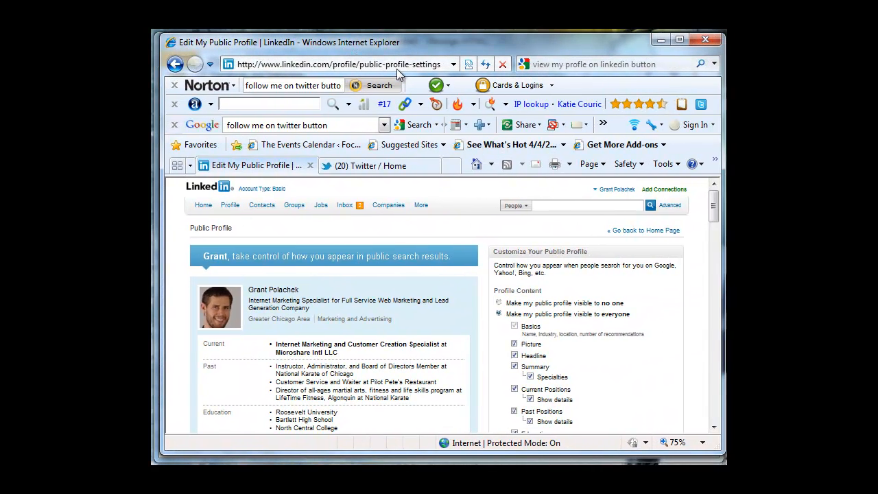
On LinkedIn's Edit Profile page, select the public profile address linkedin.com/in/grantpolachek.
scroll("down", 3)
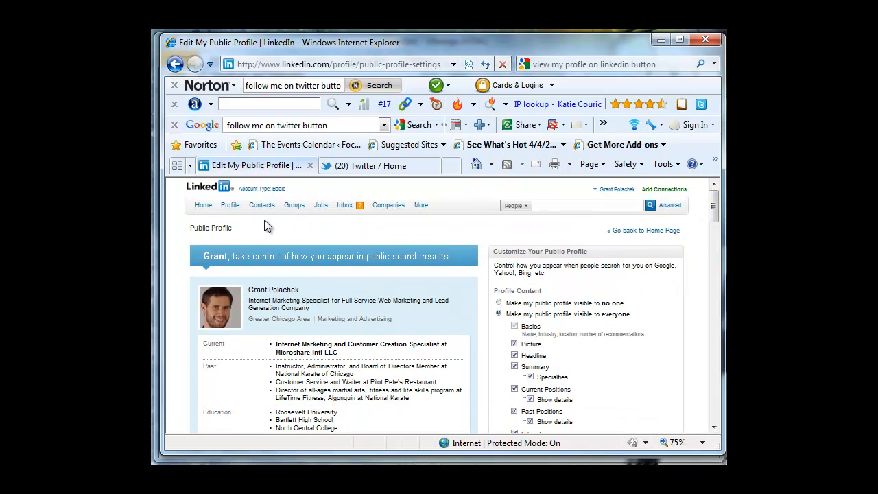
left_click(230, 205)
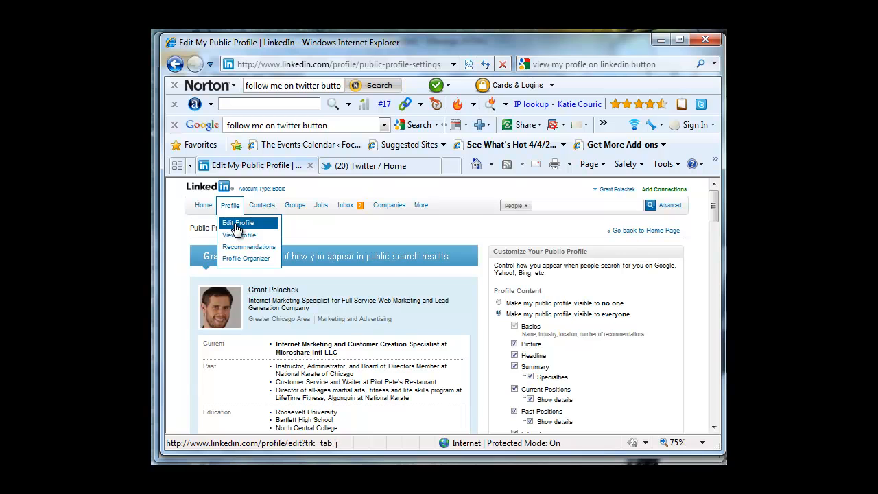
left_click(238, 222)
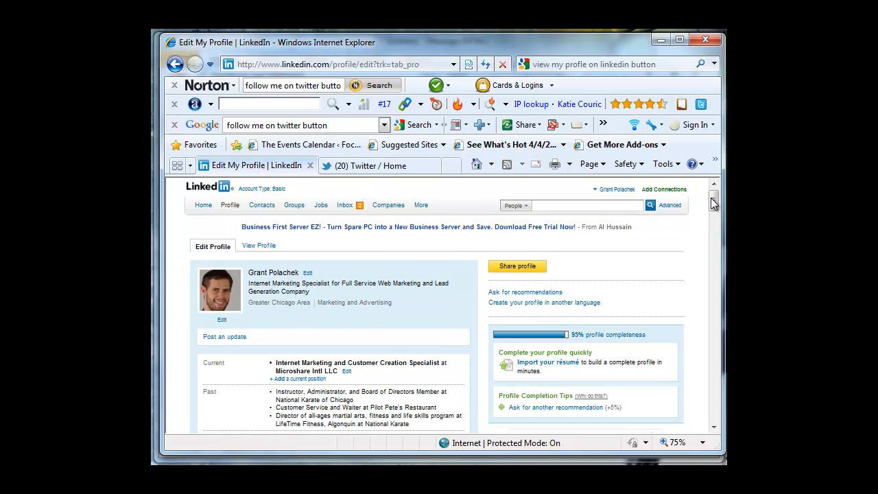
scroll("down", 3)
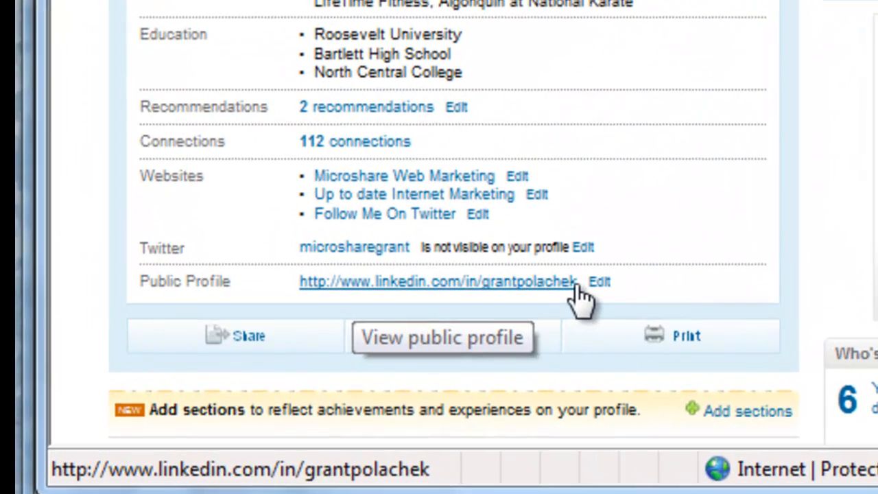
left_click(598, 281)
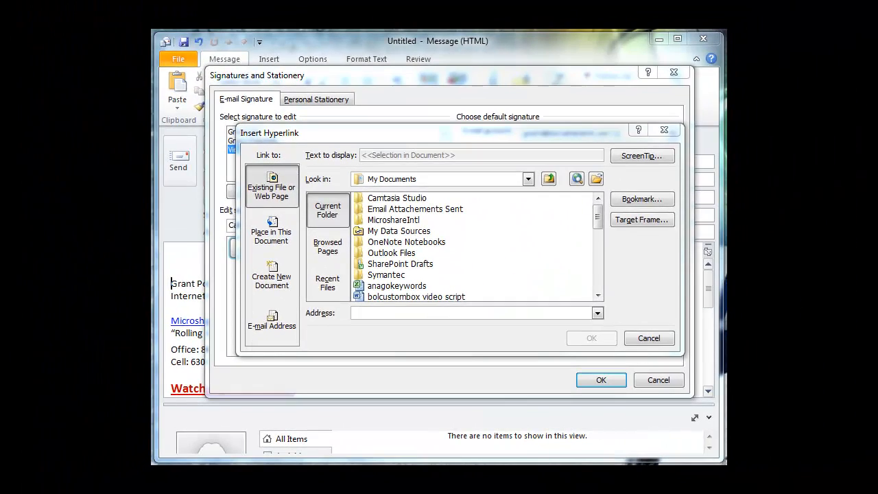
type("http://twitterflash.net/gallery/")
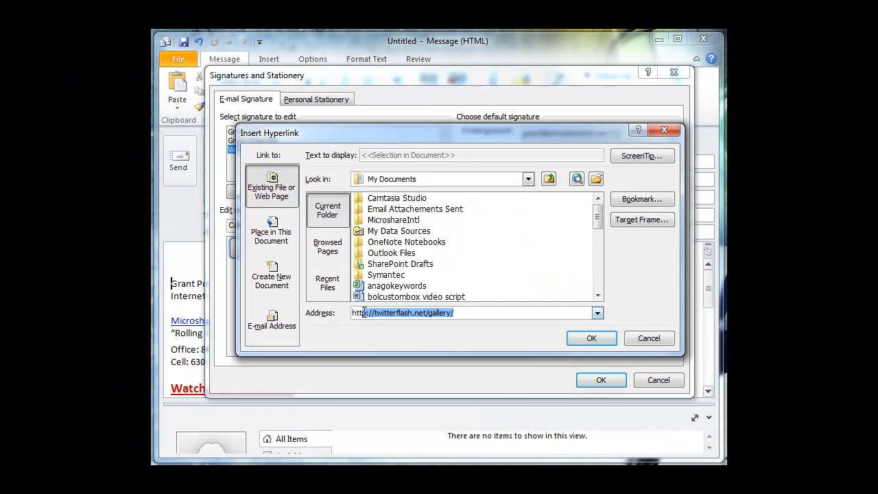
type("http://www.linkedin.com/in/grantpolachek")
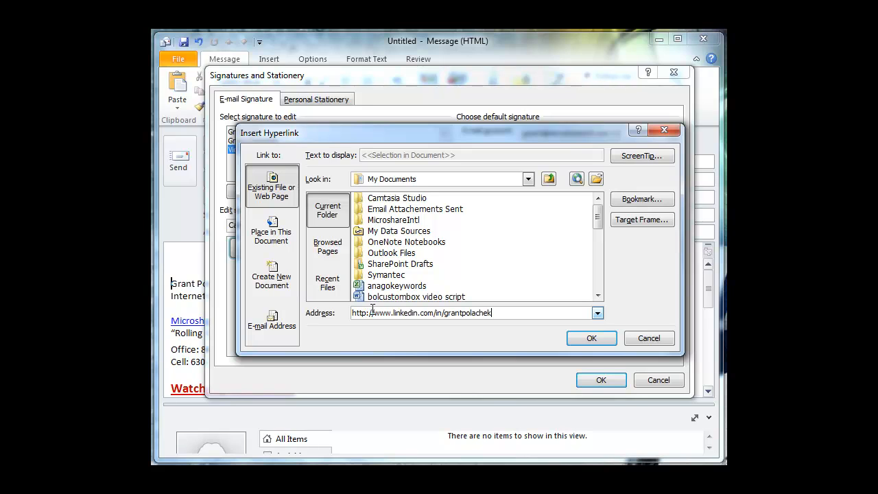
left_click(591, 337)
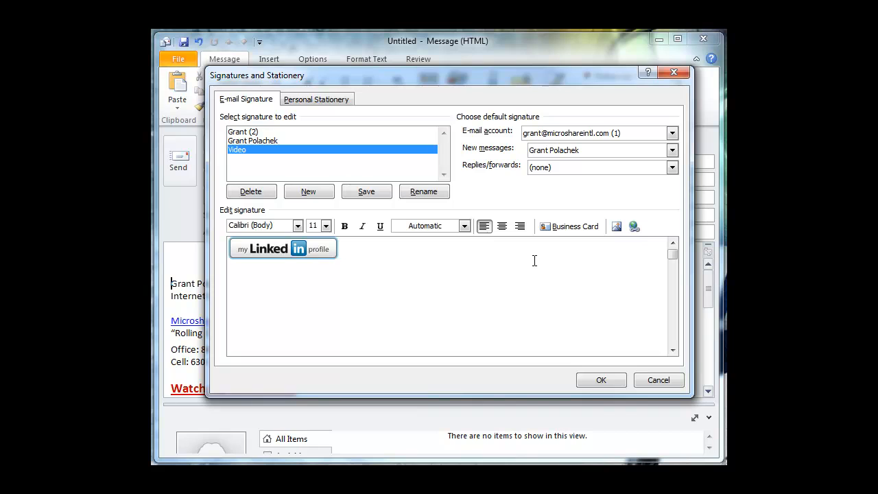
Insert the Follow Me On Twitter button image below the LinkedIn badge in the signature.
left_click(616, 227)
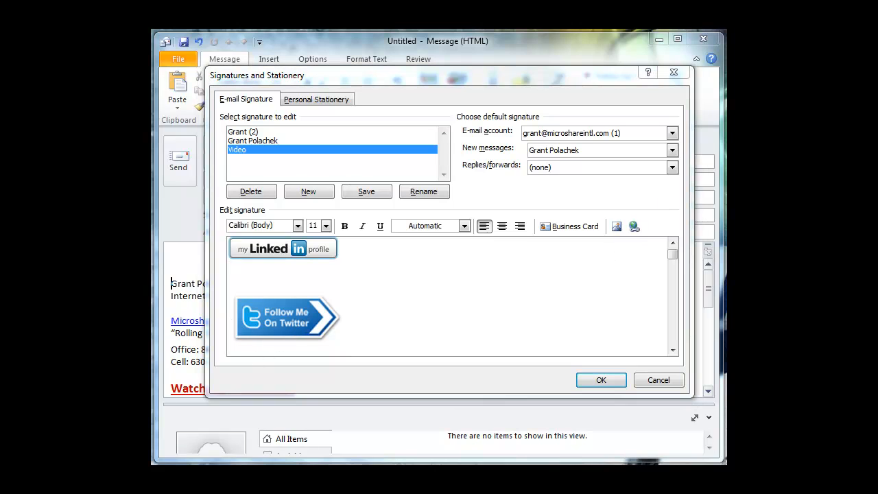
left_click(286, 316)
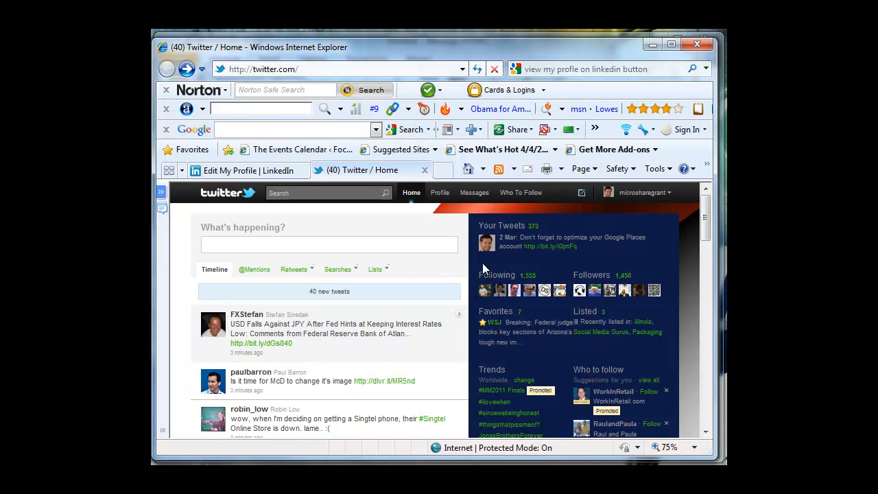
Switch to the Twitter tab to get the account's profile address.
left_click(486, 242)
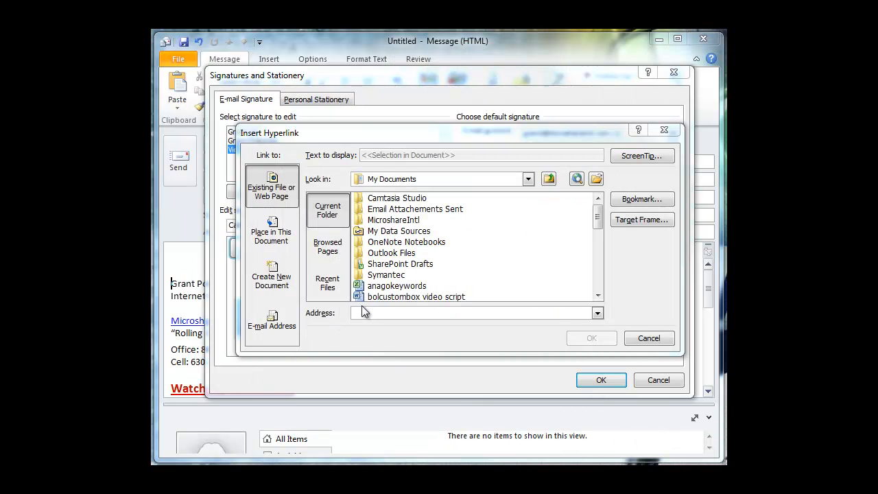
type("http://twitterflash.net/gallery/")
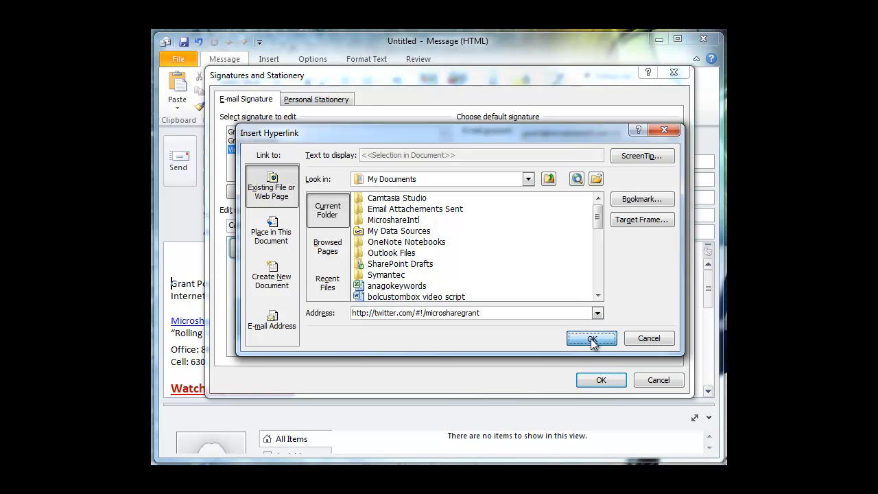
left_click(591, 337)
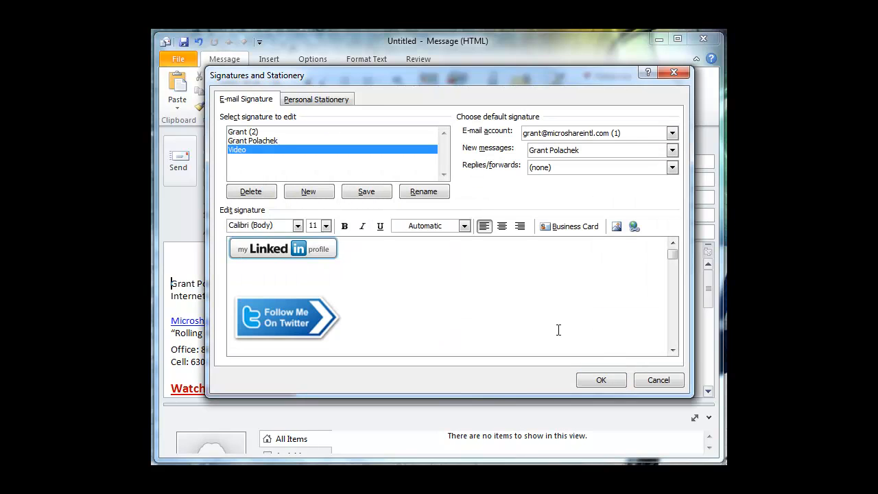
mouse_move(568, 323)
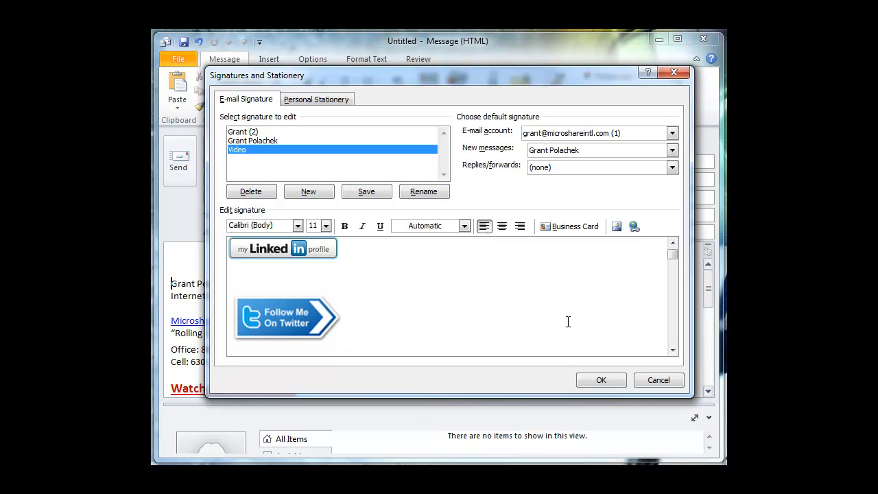
Save the signatures and insert the Video signature with contact details, video link and badges into the new message.
left_click(601, 380)
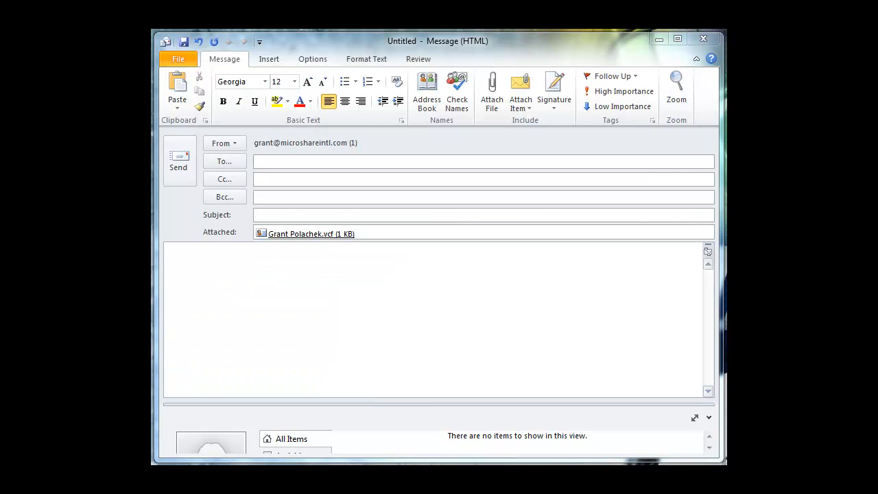
mouse_move(543, 137)
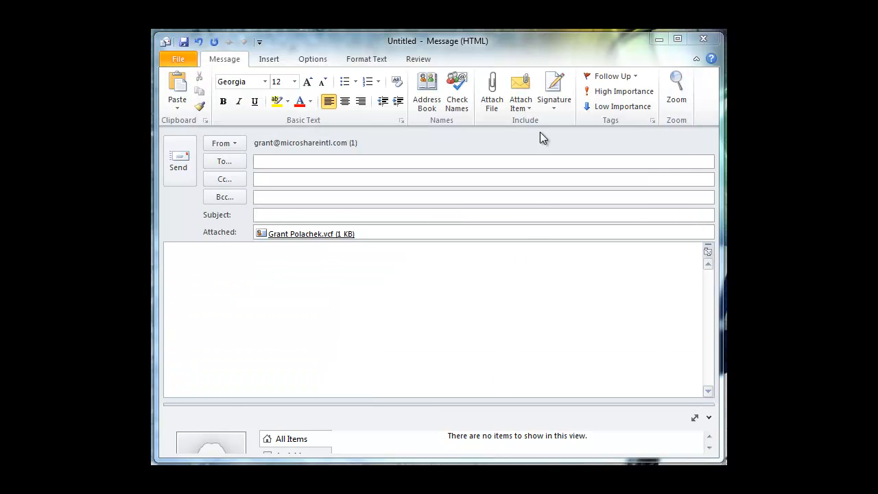
left_click(554, 93)
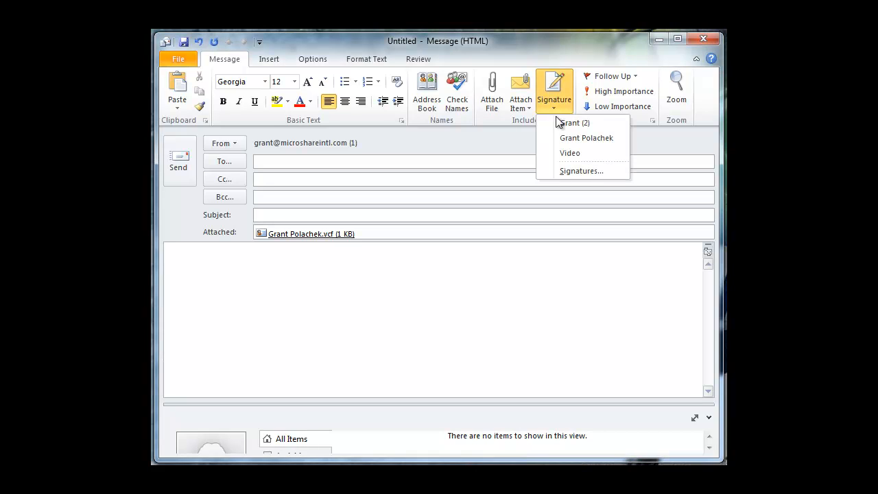
mouse_move(570, 154)
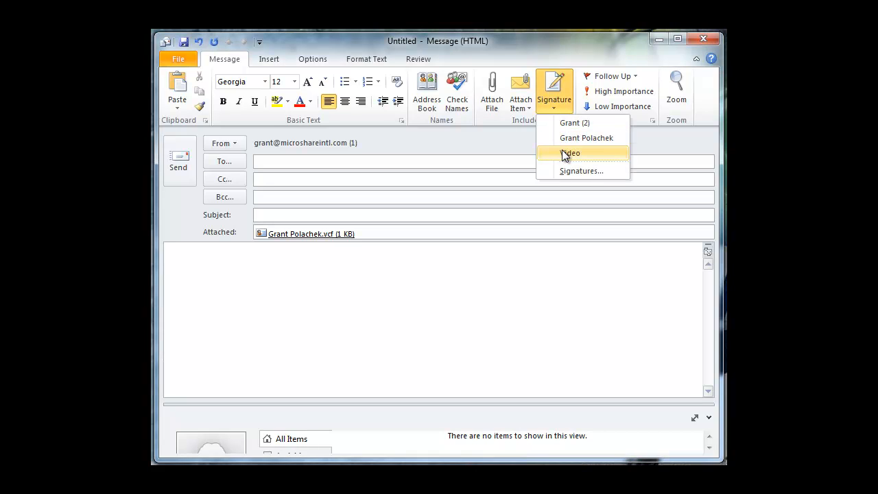
left_click(571, 152)
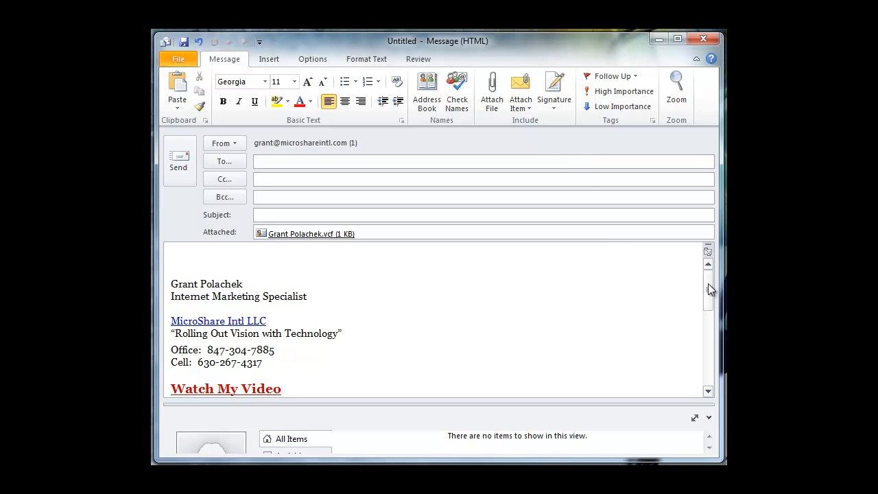
scroll("down", 3)
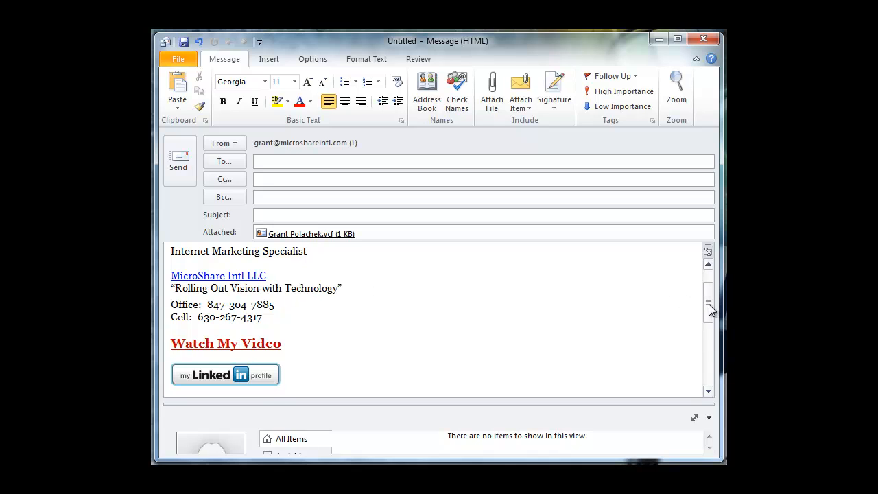
scroll("down", 3)
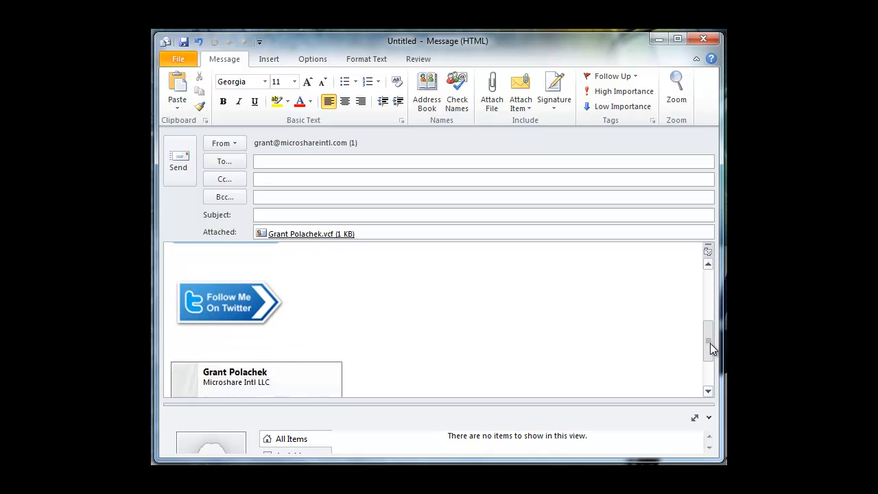